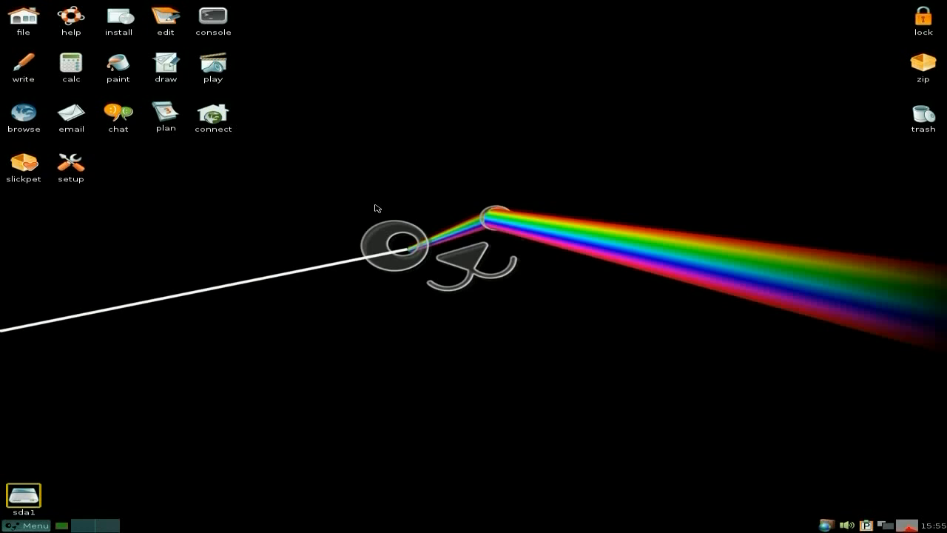
mouse_move(373, 191)
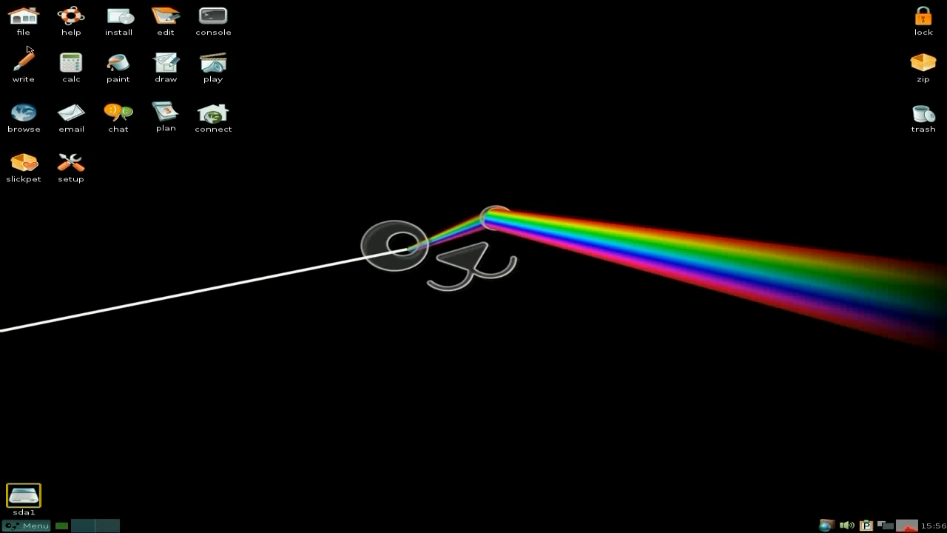
mouse_move(192, 43)
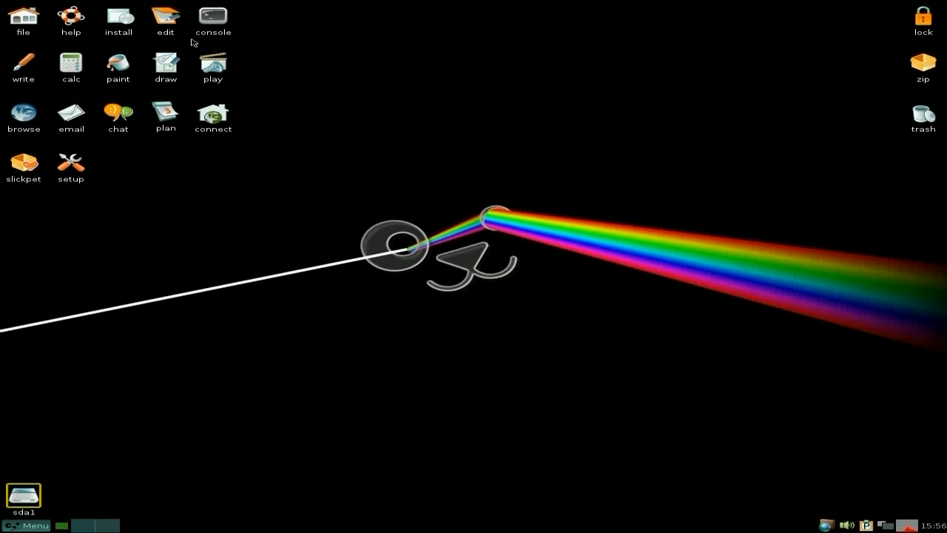
mouse_move(115, 96)
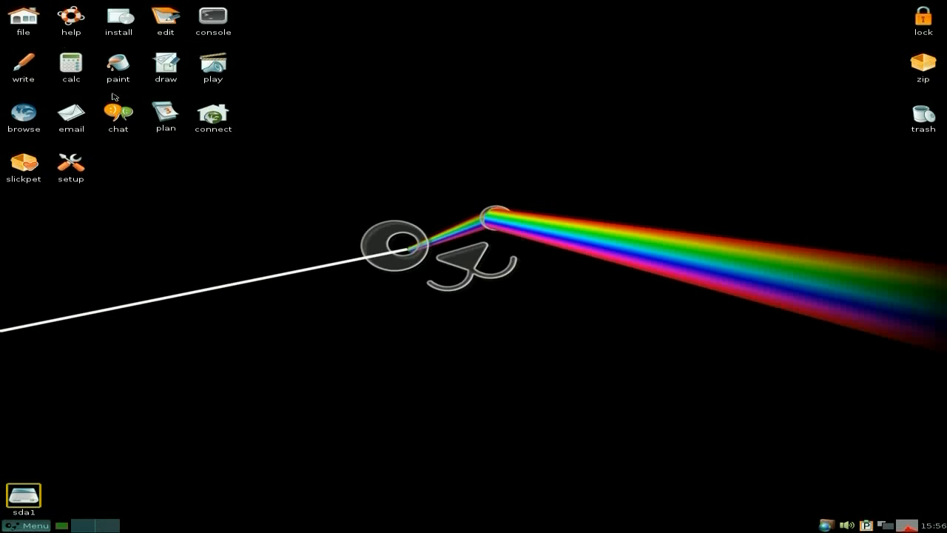
mouse_move(21, 67)
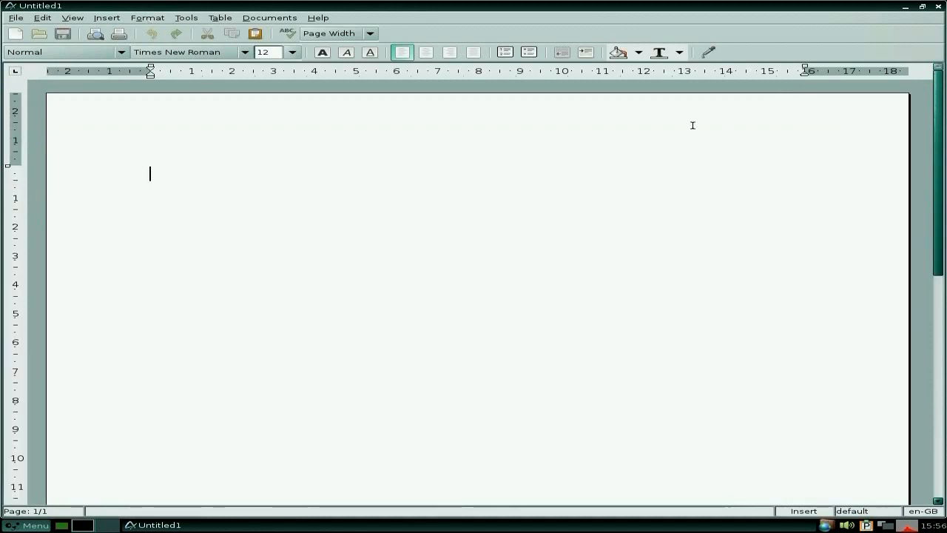
Step: View AbiWord's About dialog showing version 2.9.1, then quit the word processor
click(317, 17)
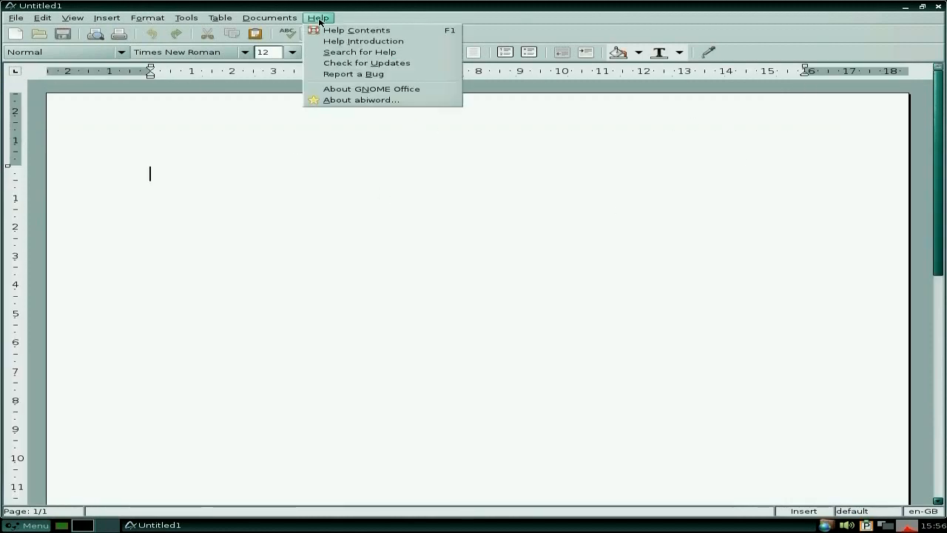
click(361, 100)
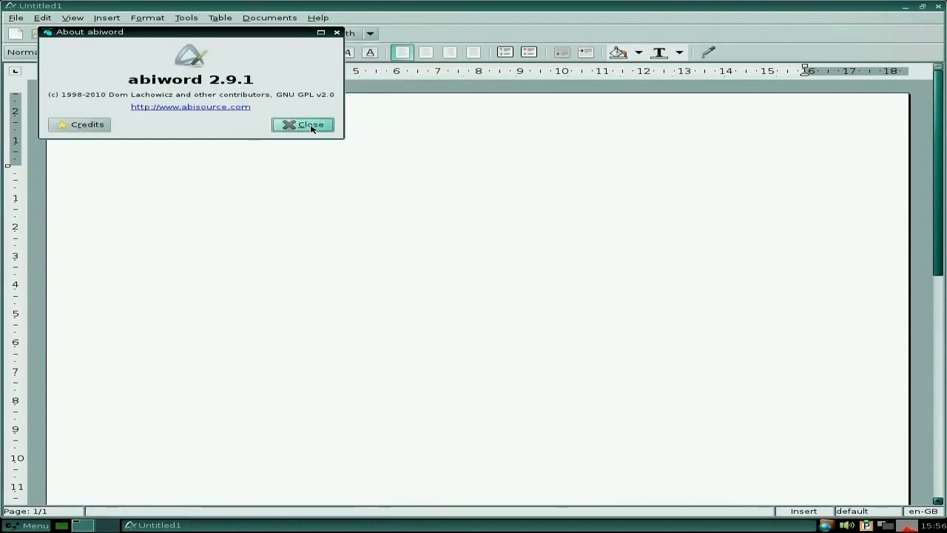
click(302, 124)
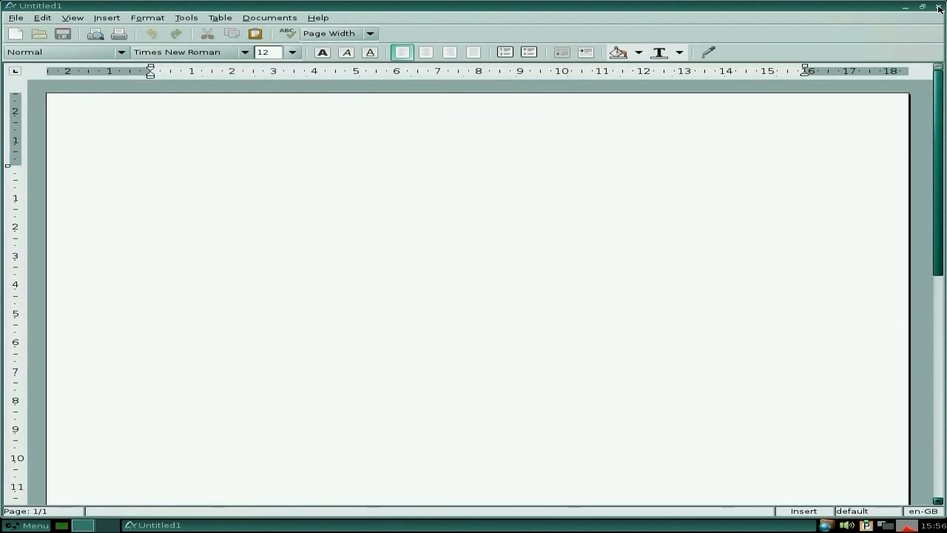
click(938, 8)
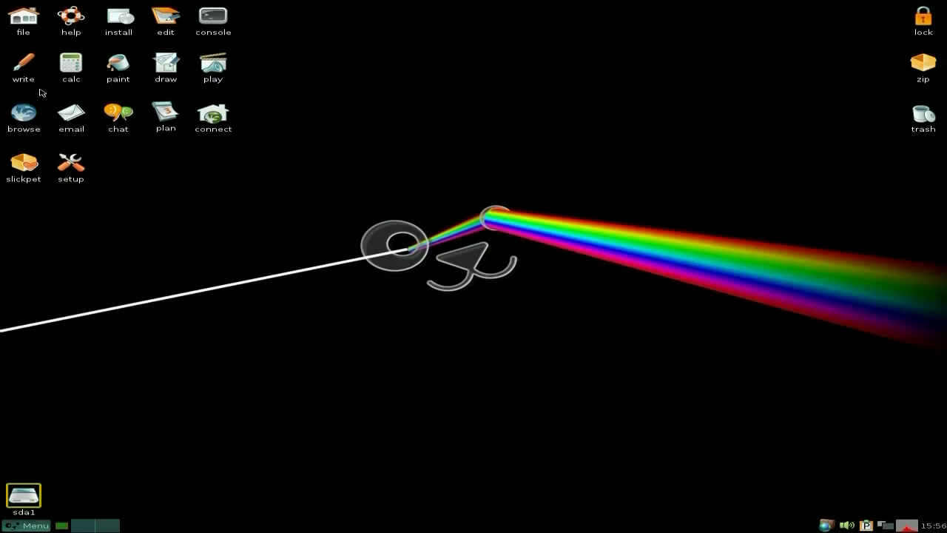
mouse_move(313, 194)
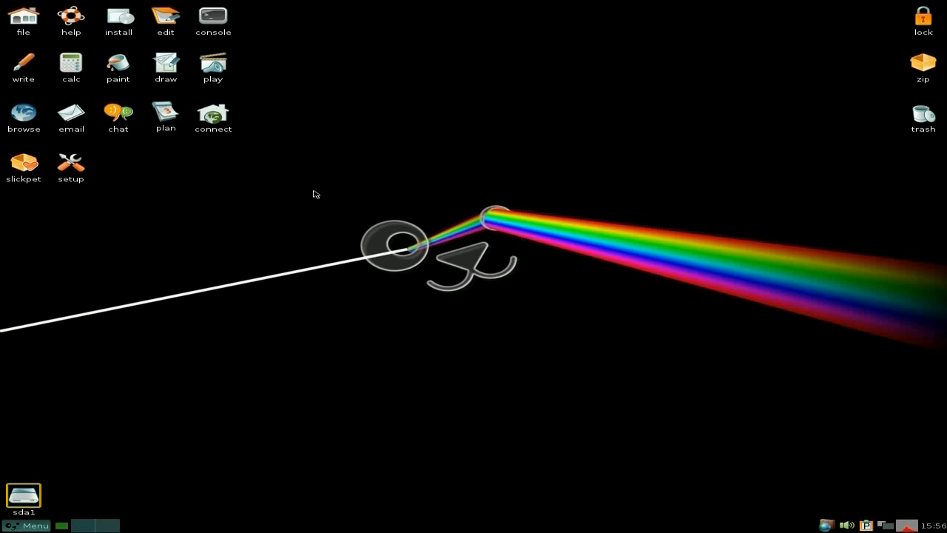
click(70, 66)
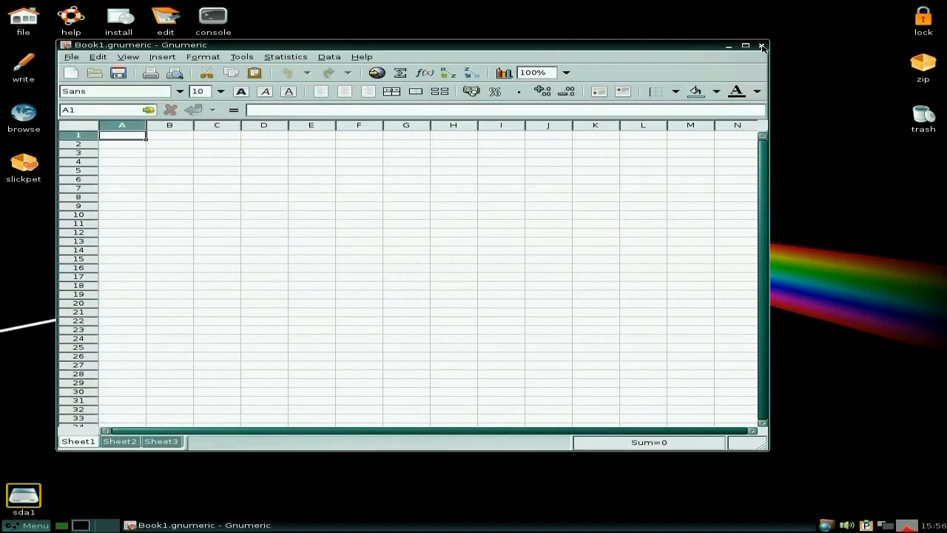
click(761, 45)
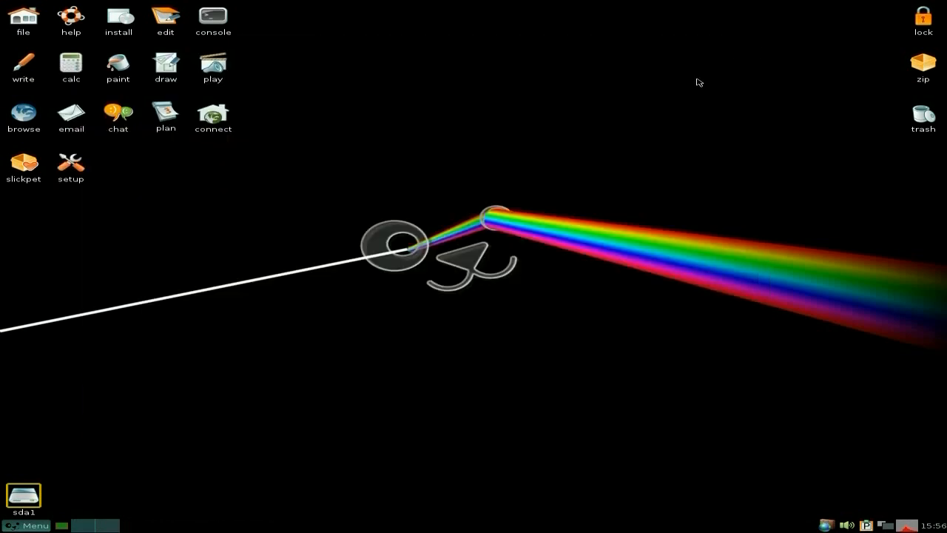
mouse_move(686, 85)
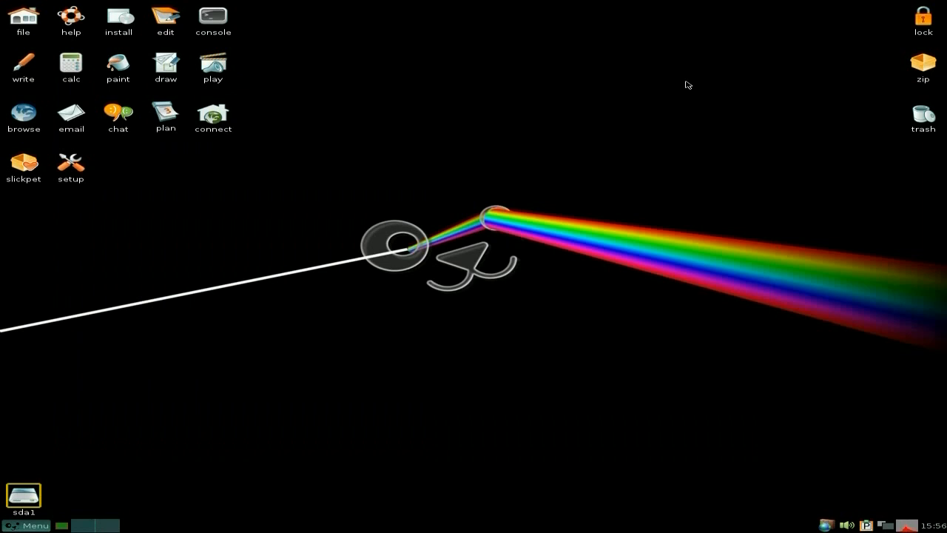
mouse_move(612, 109)
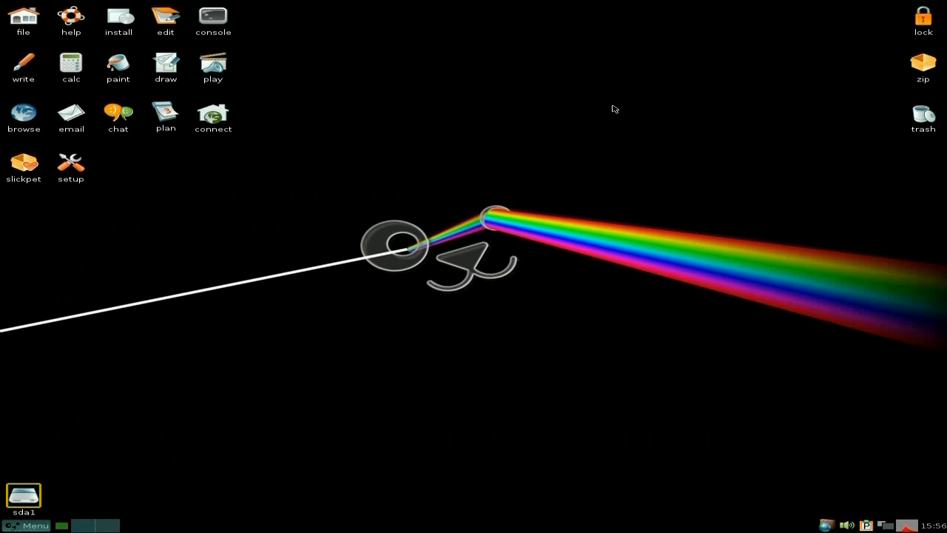
mouse_move(259, 238)
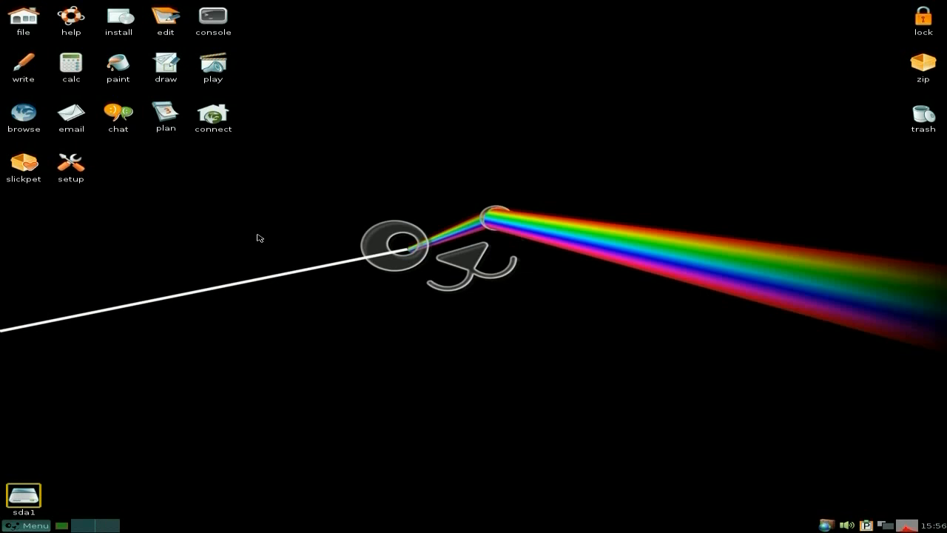
mouse_move(235, 223)
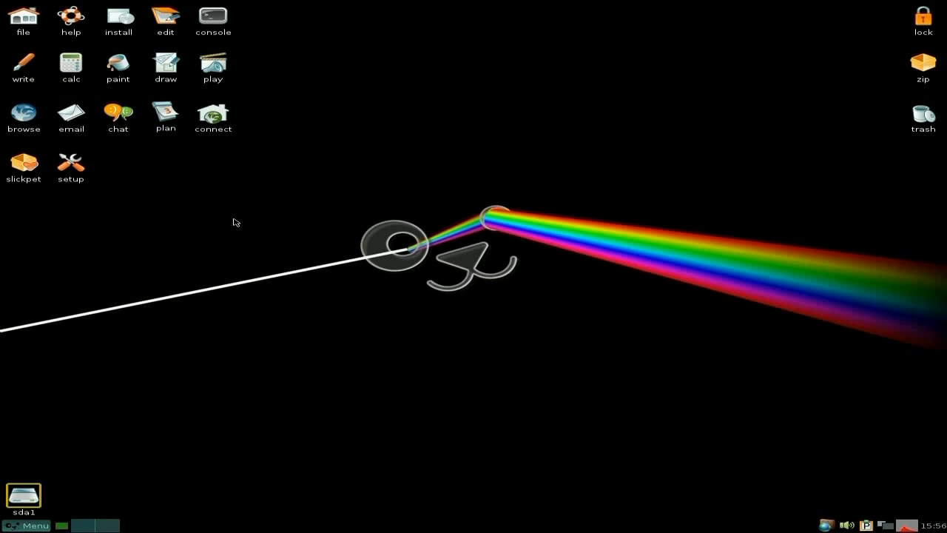
mouse_move(65, 161)
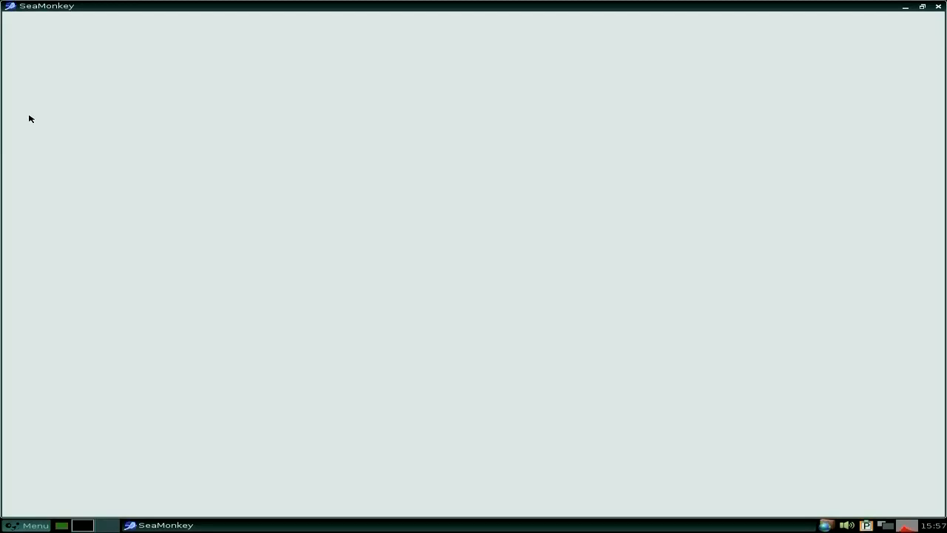
click(164, 524)
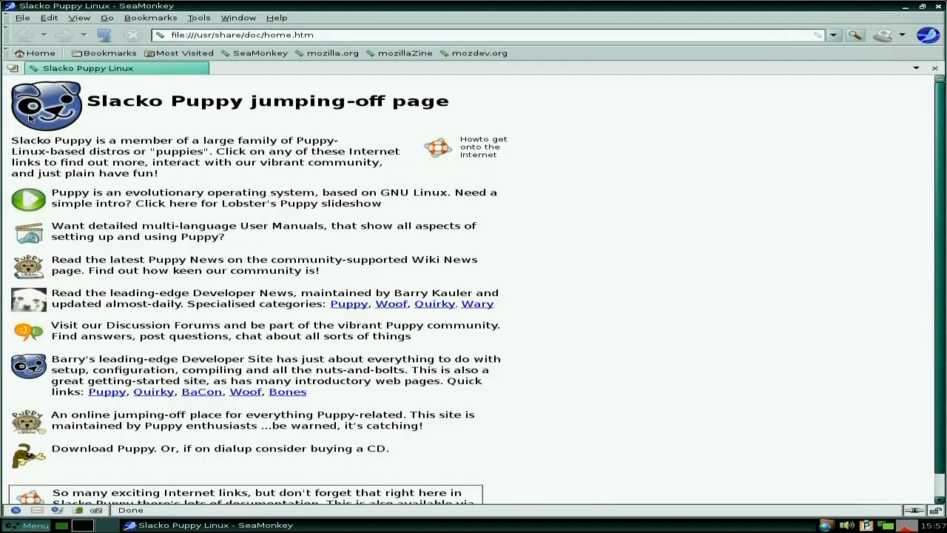
mouse_move(819, 64)
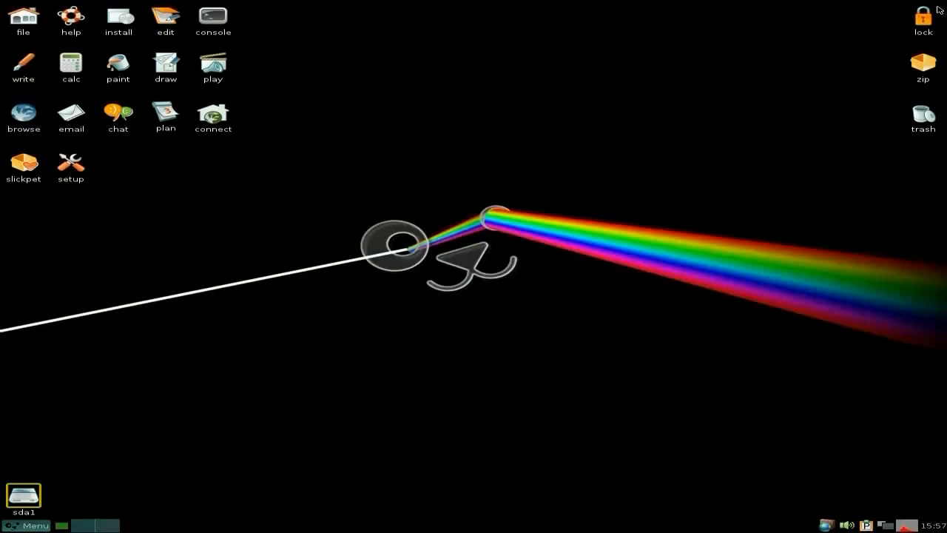
mouse_move(172, 299)
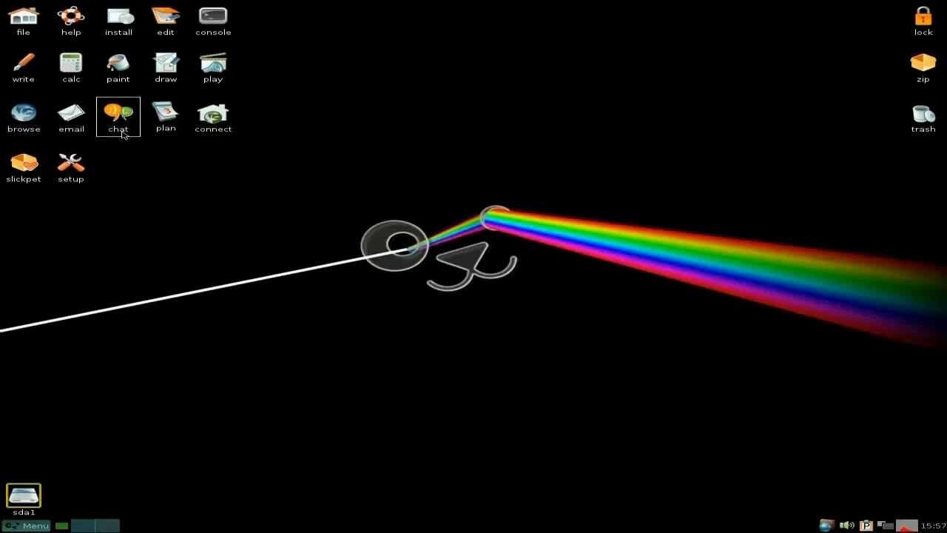
double_click(118, 111)
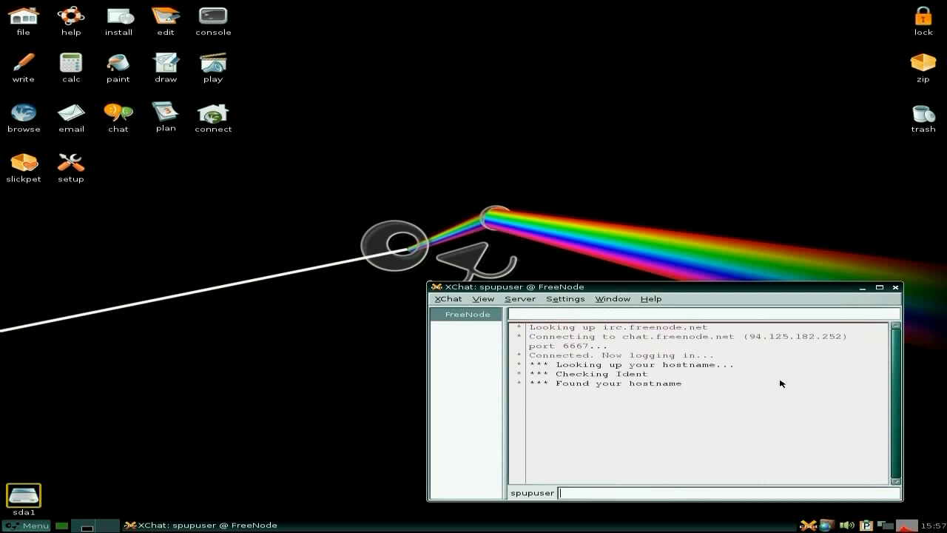
mouse_move(886, 299)
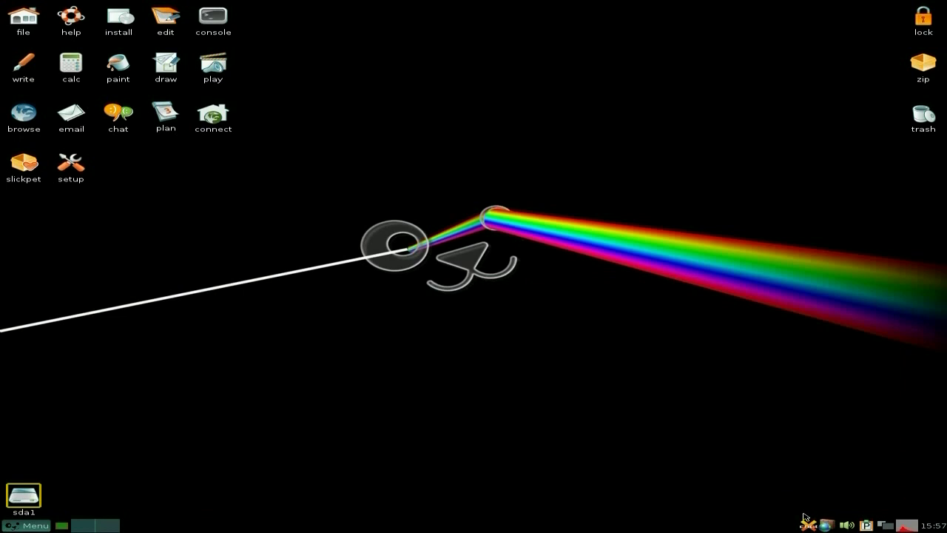
mouse_move(349, 332)
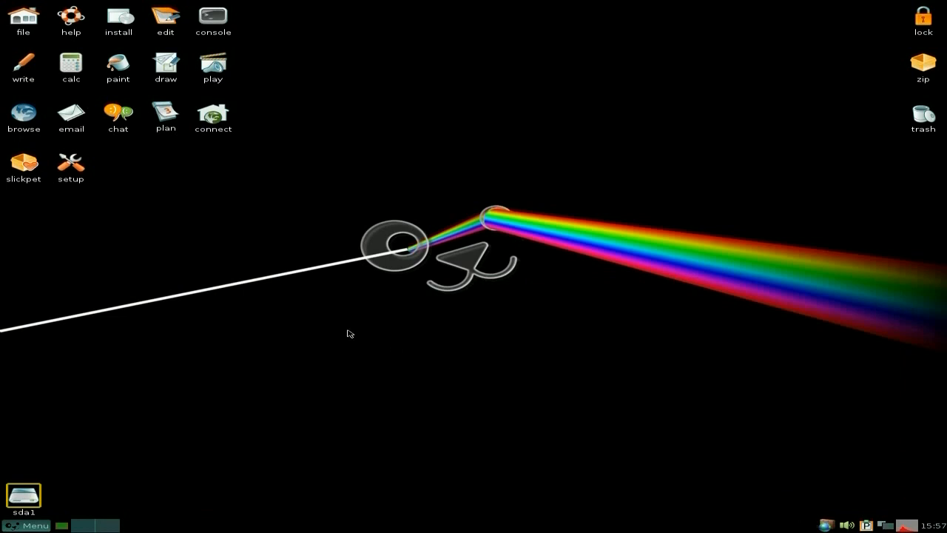
mouse_move(161, 136)
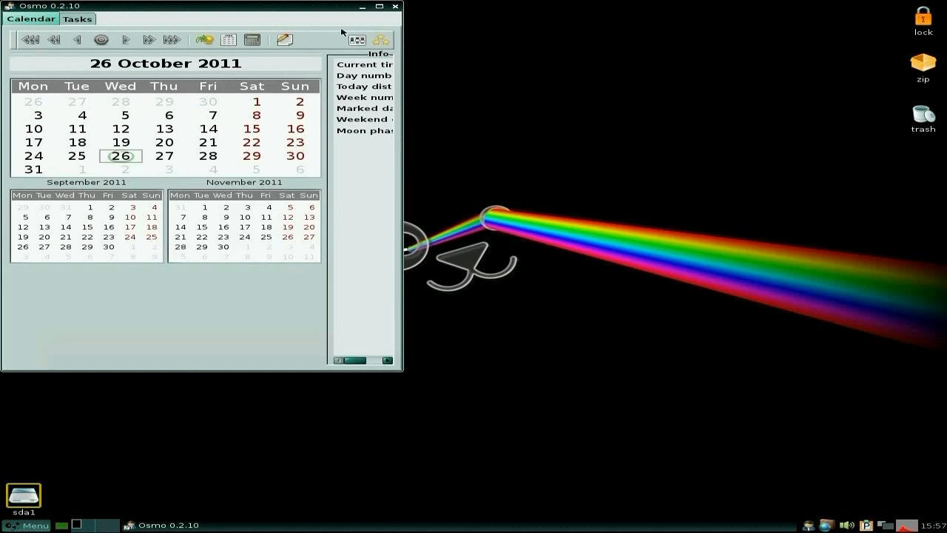
click(394, 7)
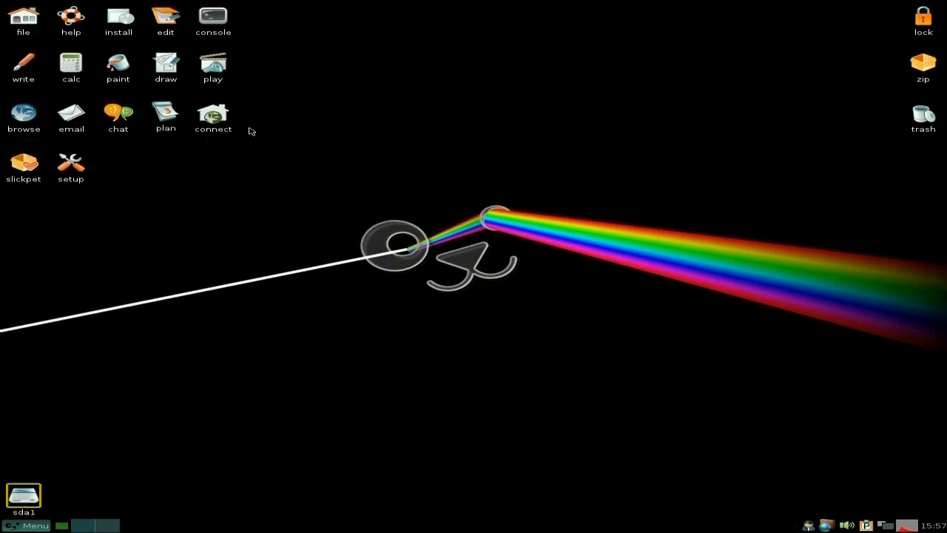
mouse_move(309, 202)
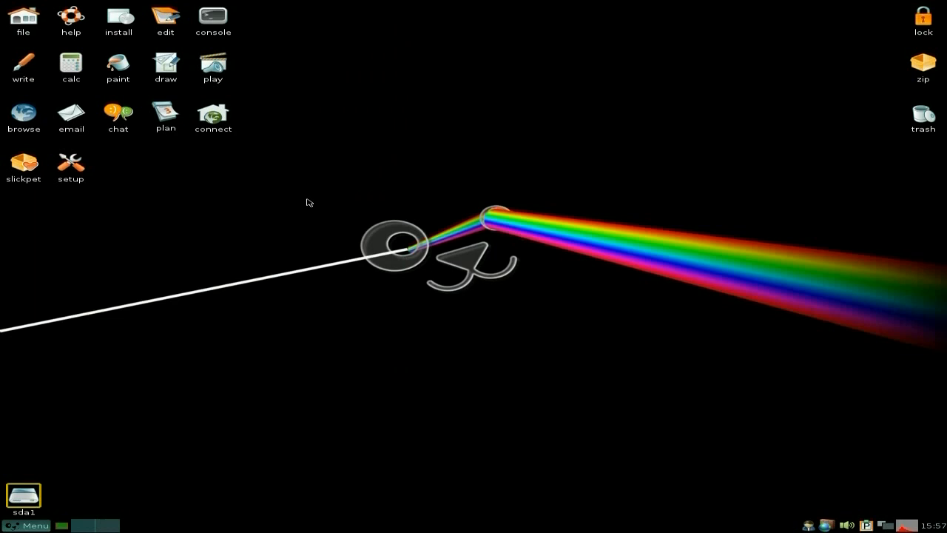
mouse_move(758, 389)
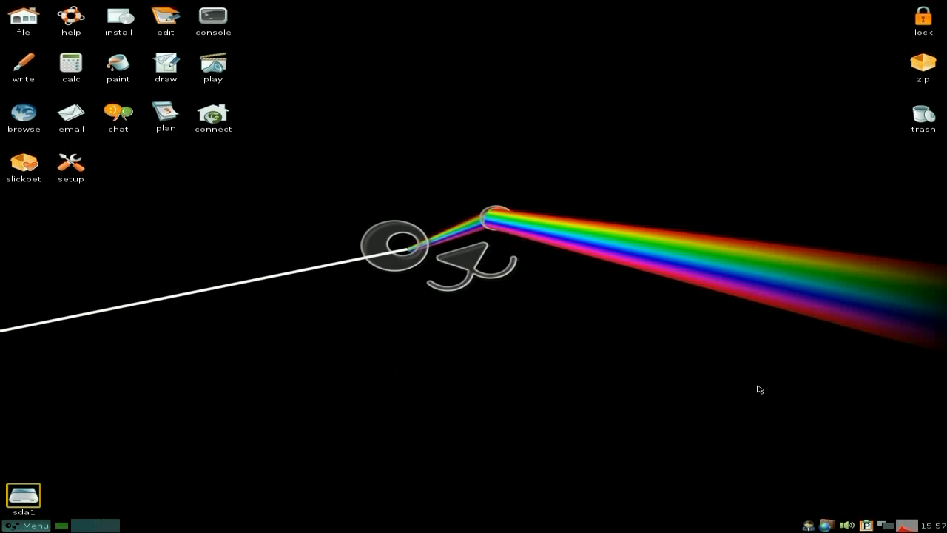
mouse_move(831, 525)
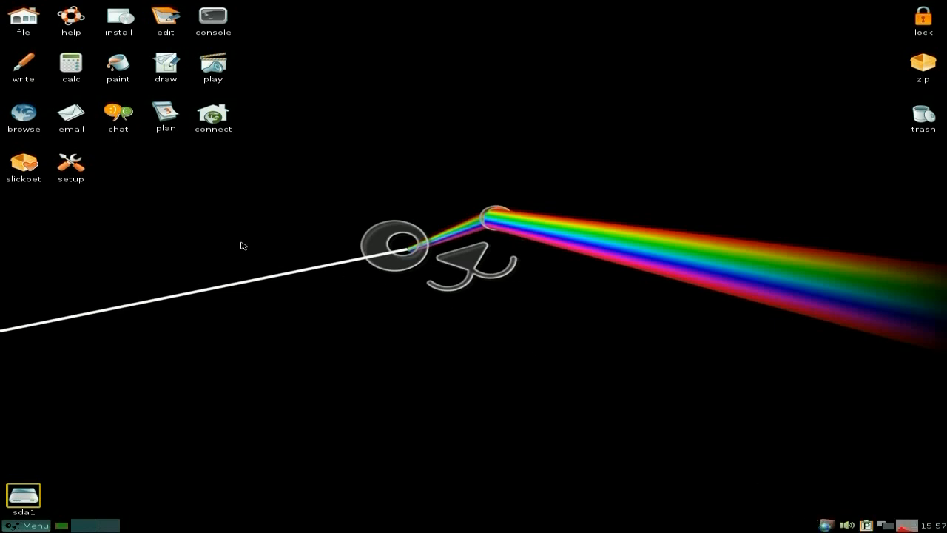
mouse_move(52, 200)
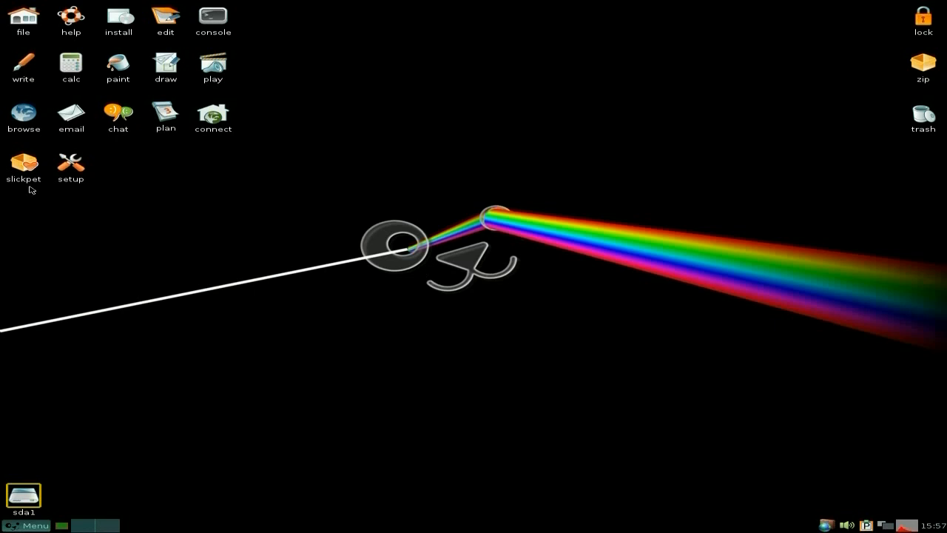
mouse_move(25, 164)
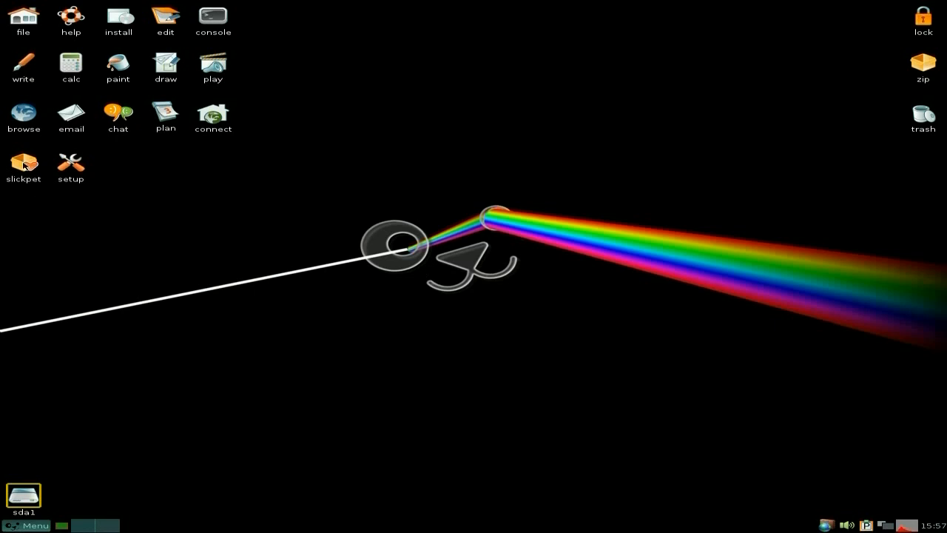
double_click(23, 162)
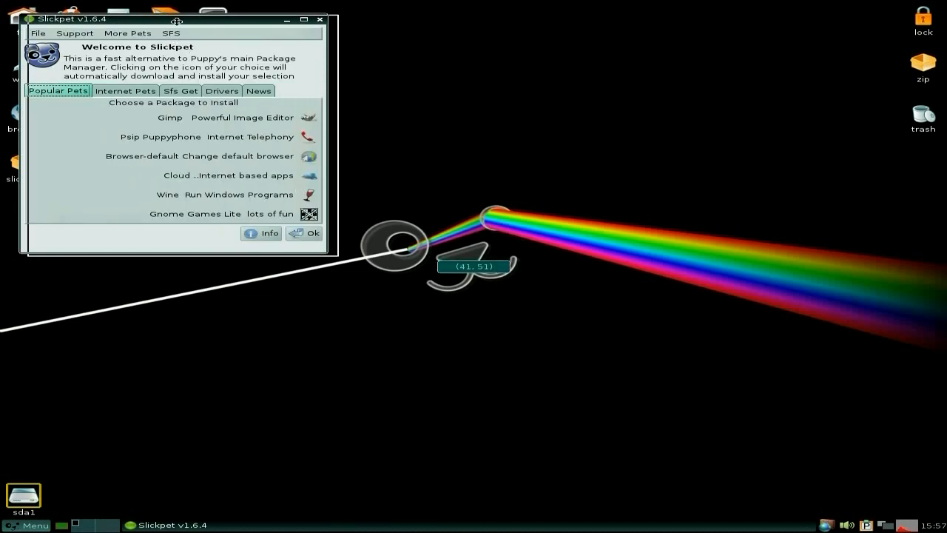
drag(173, 20, 362, 50)
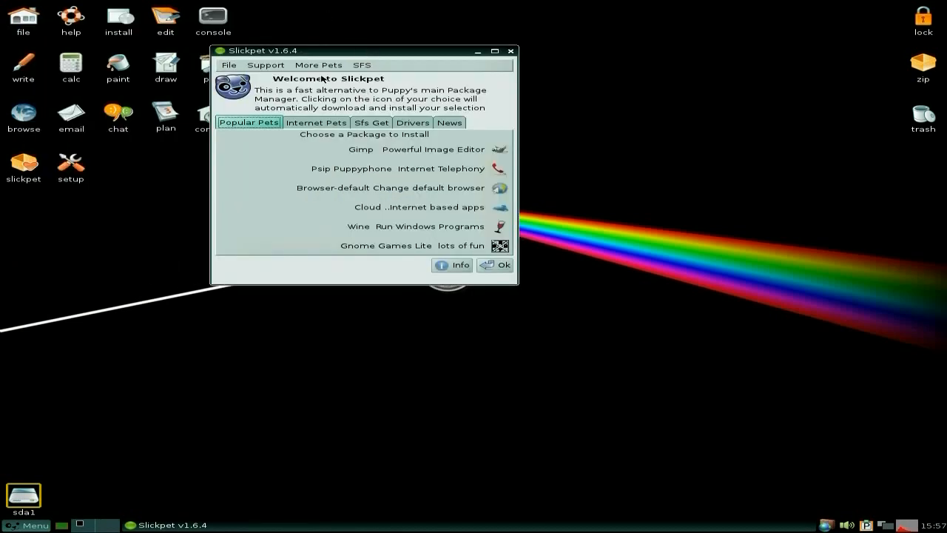
mouse_move(268, 235)
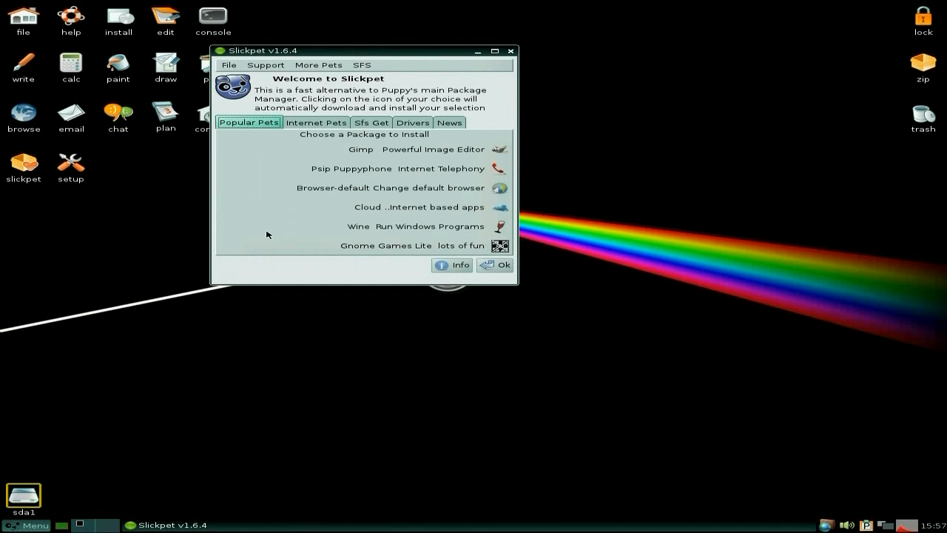
mouse_move(320, 168)
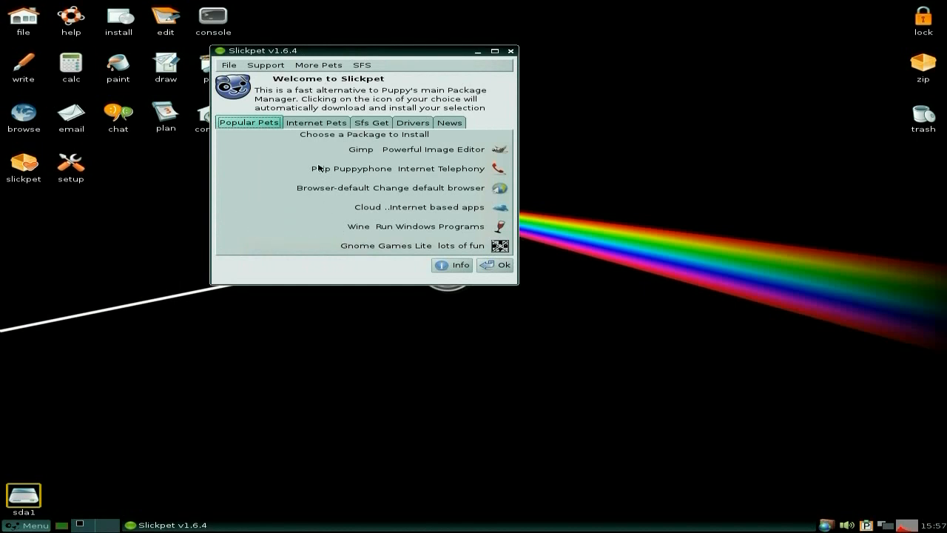
click(316, 122)
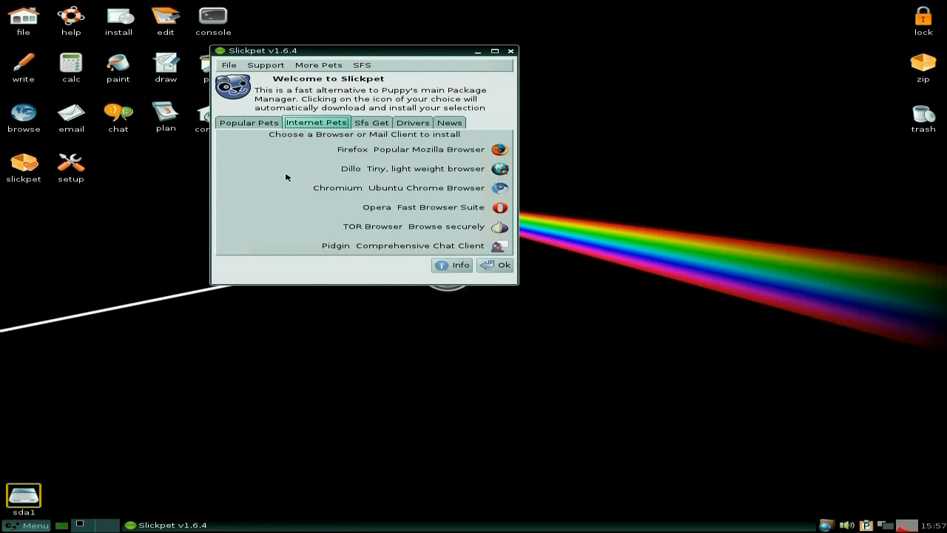
mouse_move(320, 225)
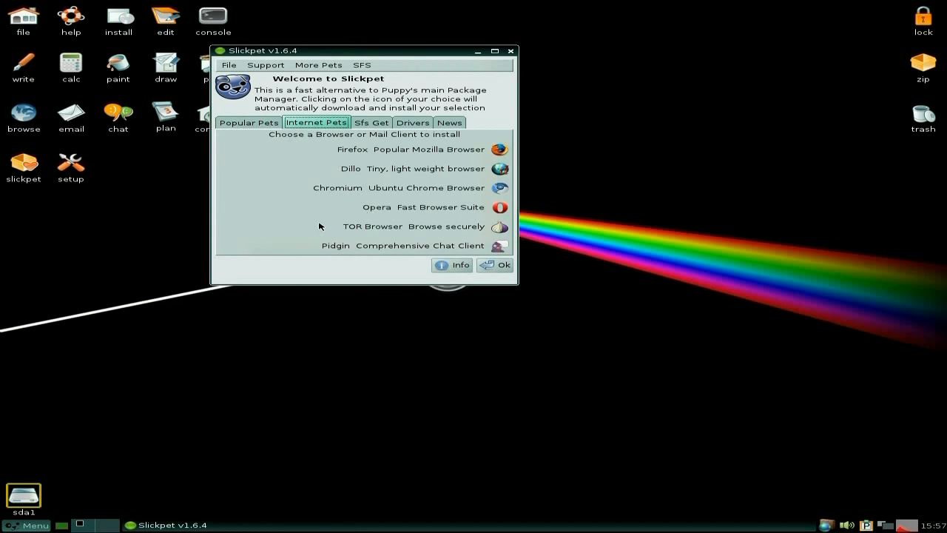
mouse_move(386, 160)
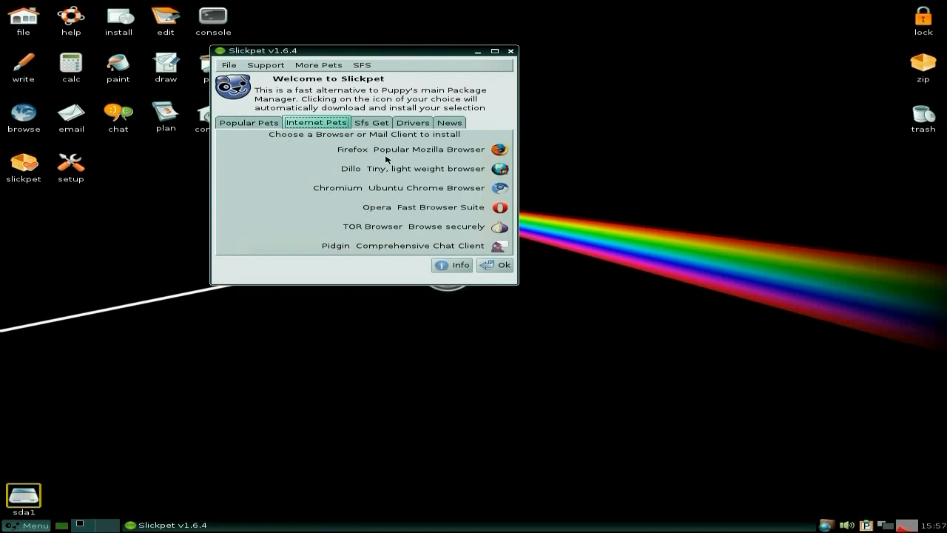
click(371, 122)
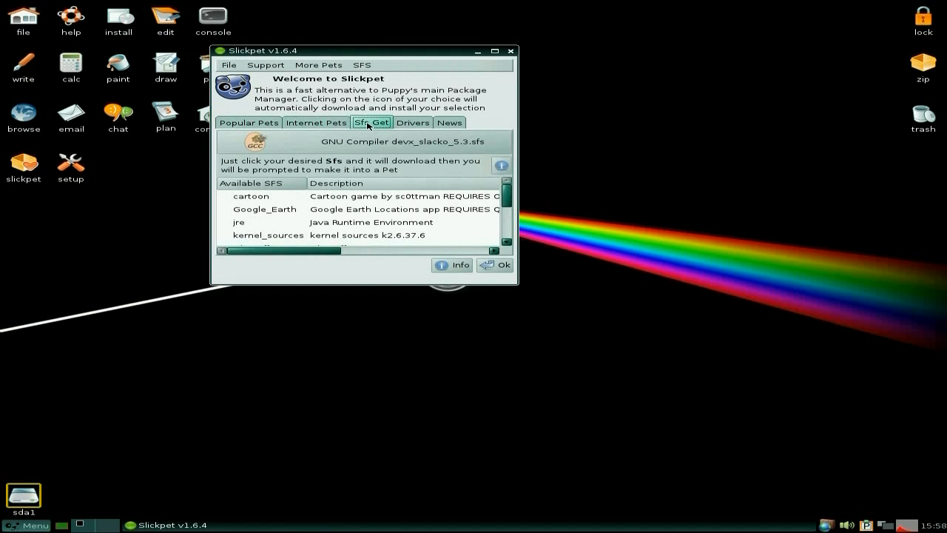
mouse_move(337, 205)
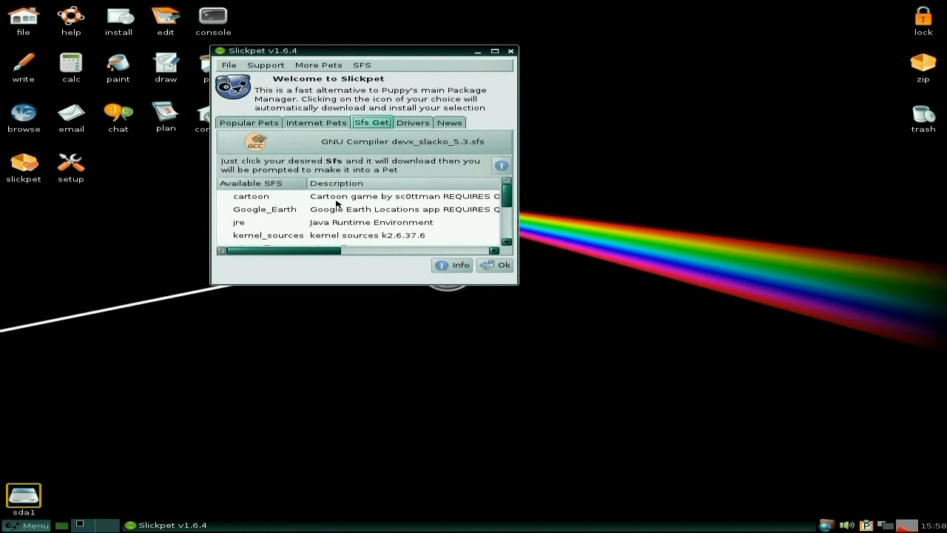
mouse_move(523, 318)
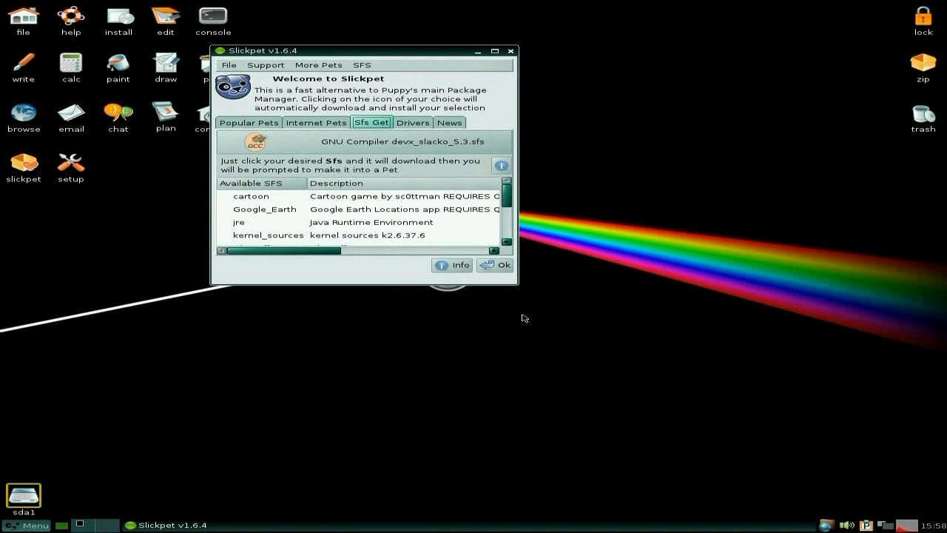
drag(514, 280, 596, 324)
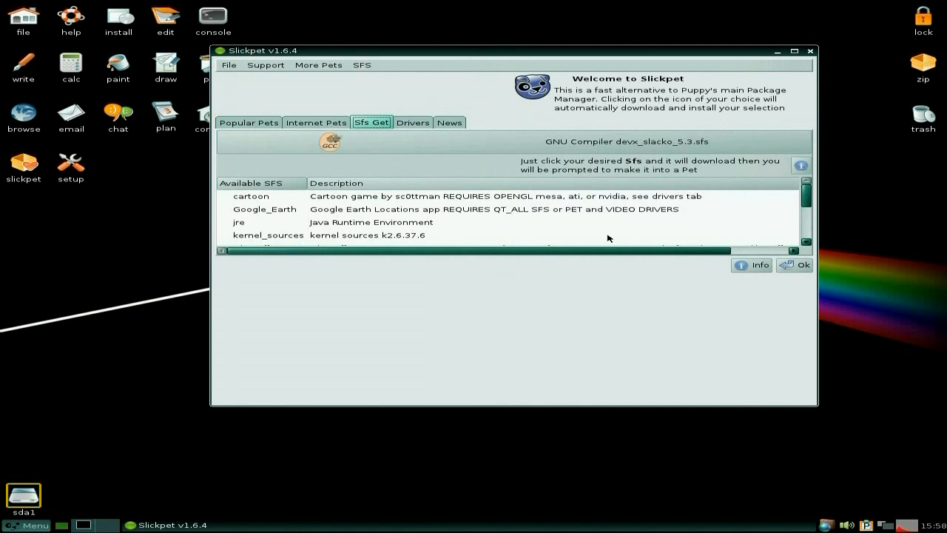
mouse_move(568, 209)
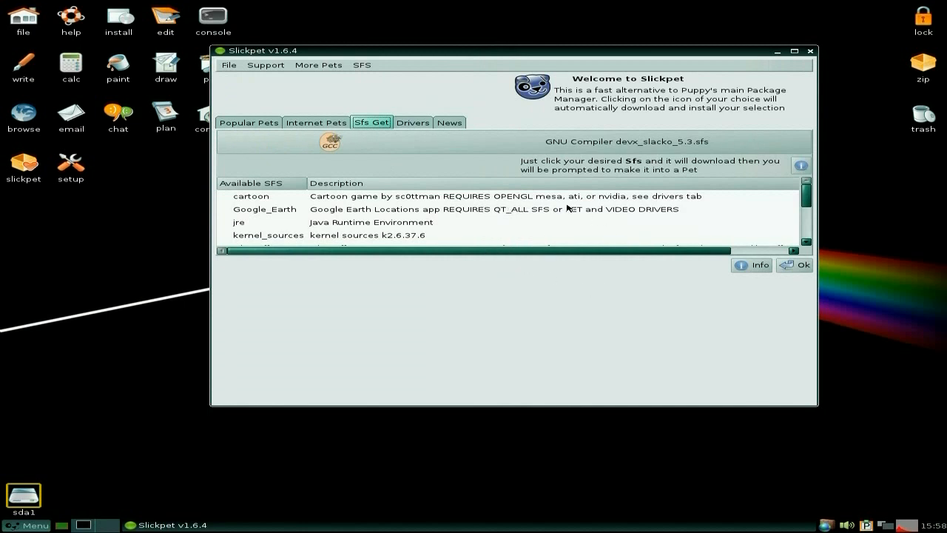
mouse_move(515, 227)
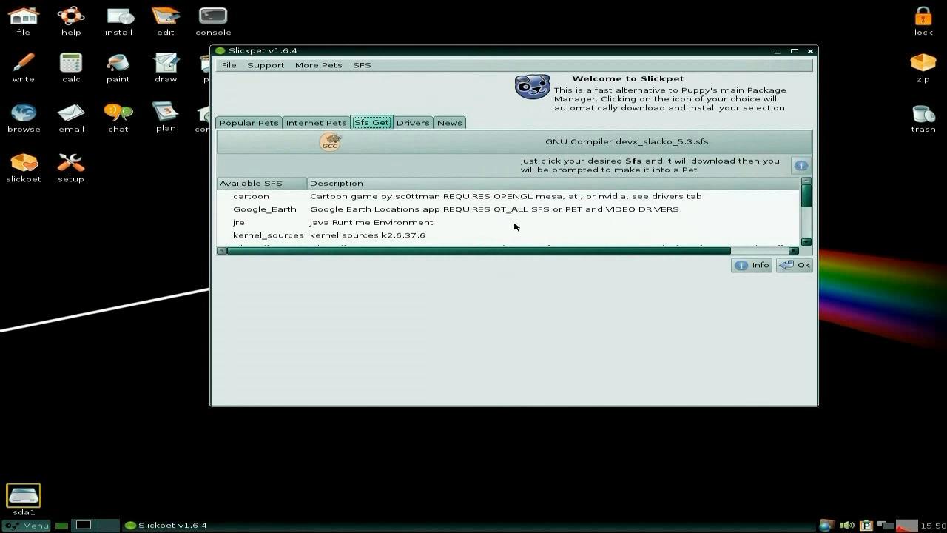
scroll(down, 3)
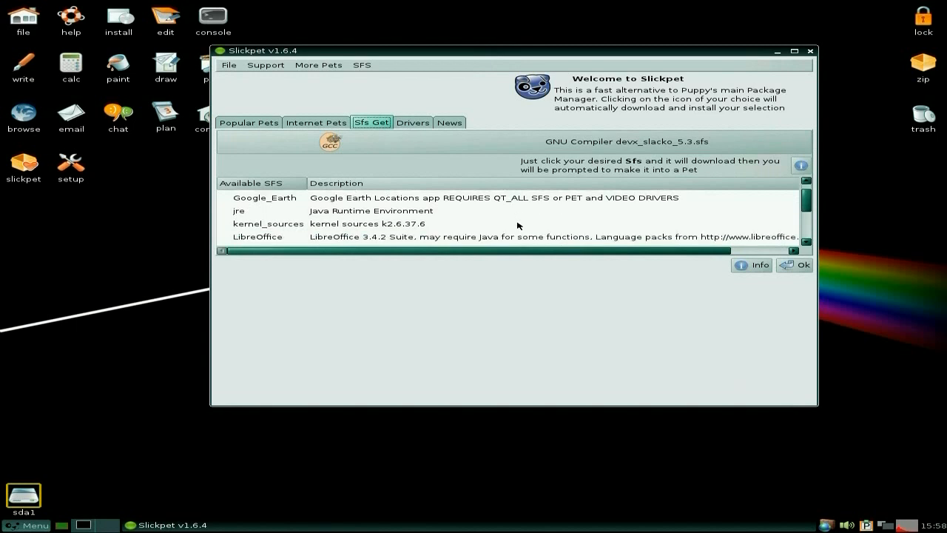
scroll(down, 3)
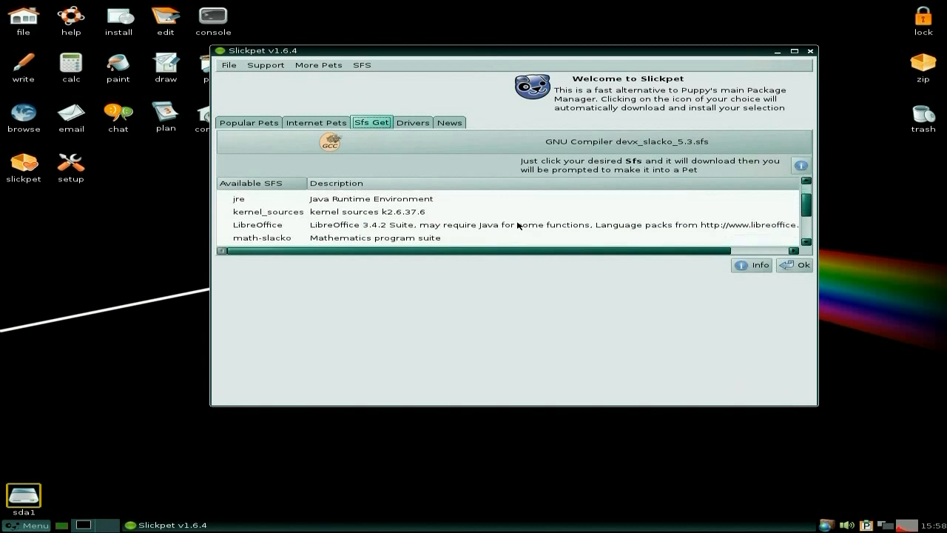
scroll(down, 3)
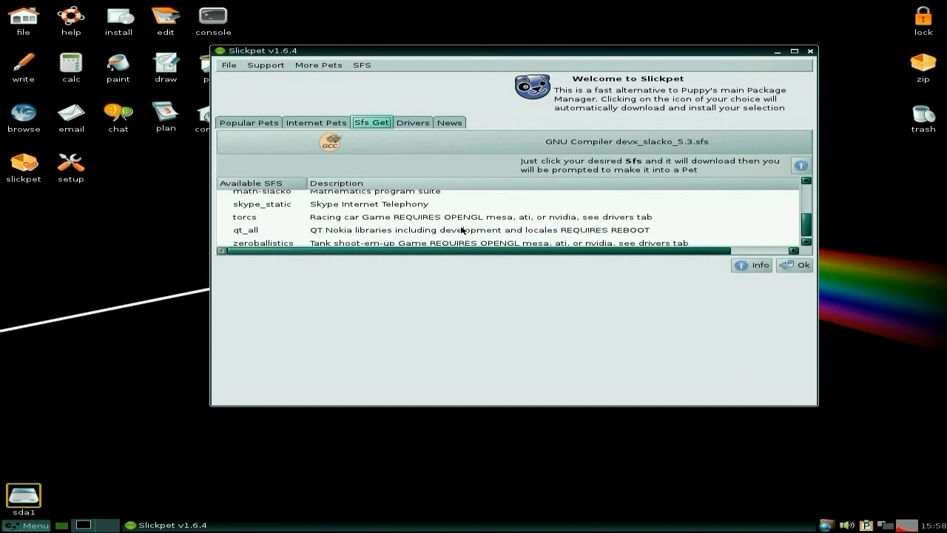
mouse_move(331, 233)
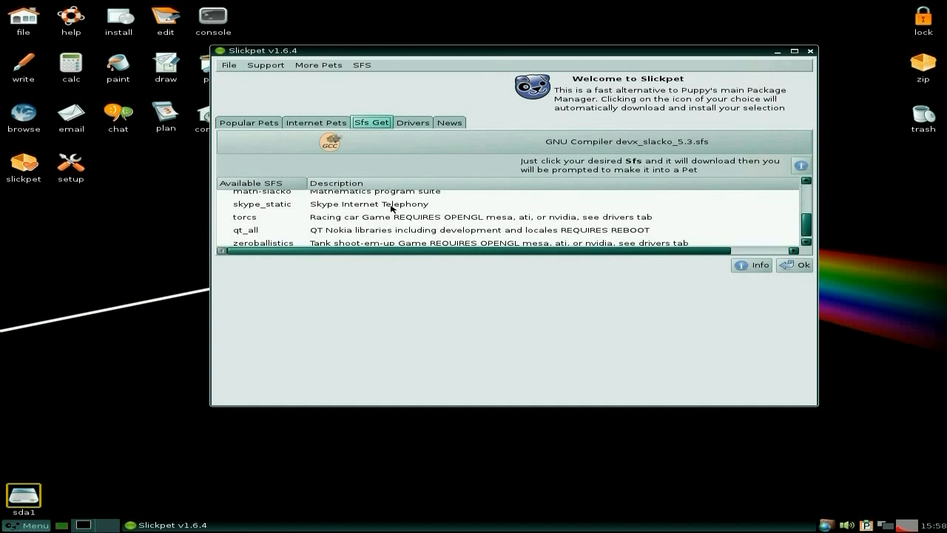
scroll(up, 3)
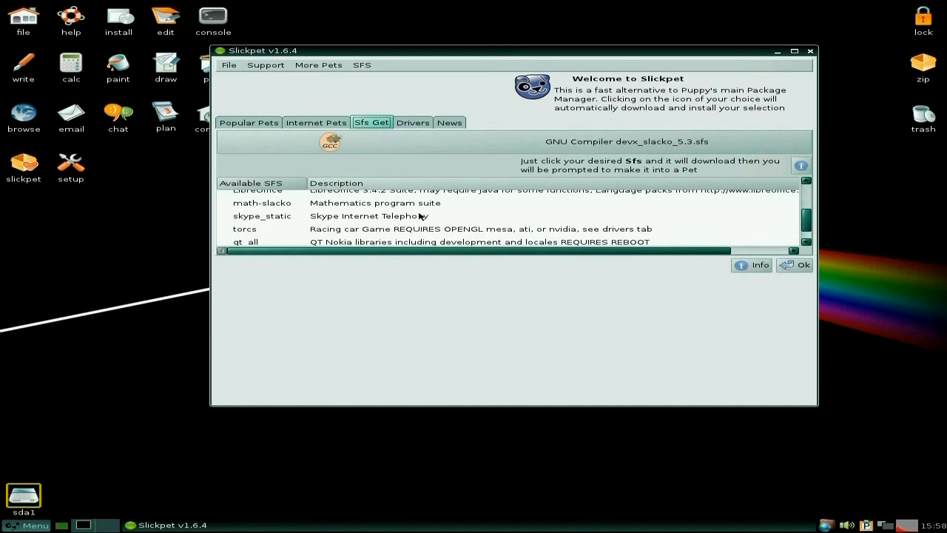
mouse_move(424, 220)
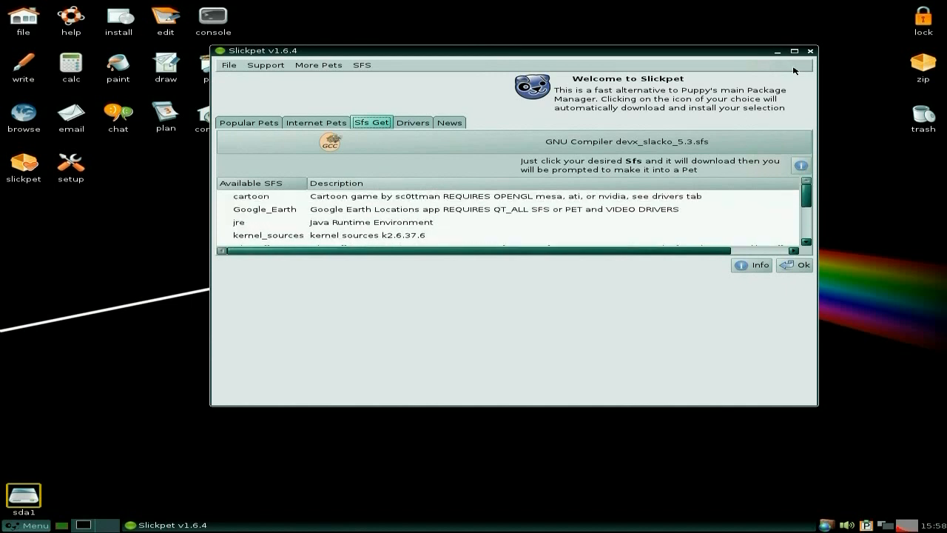
click(811, 51)
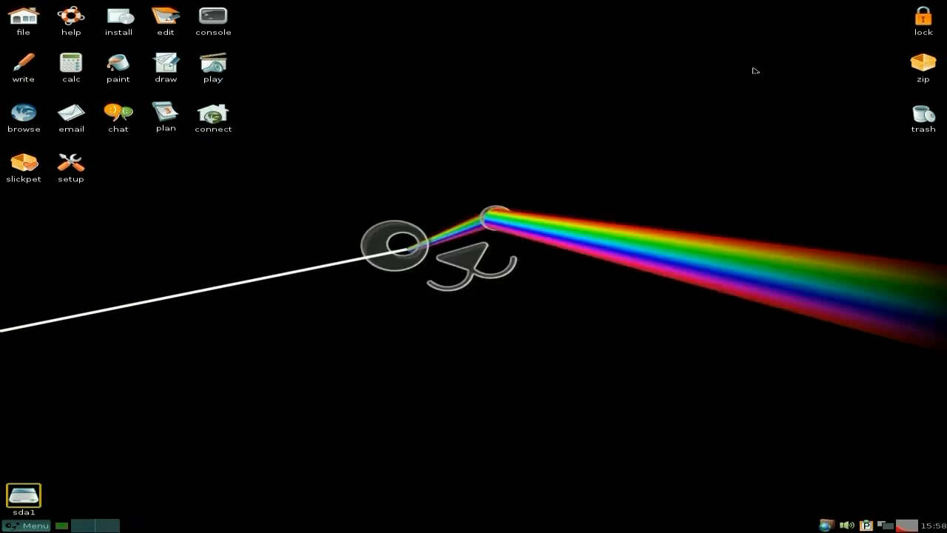
mouse_move(508, 224)
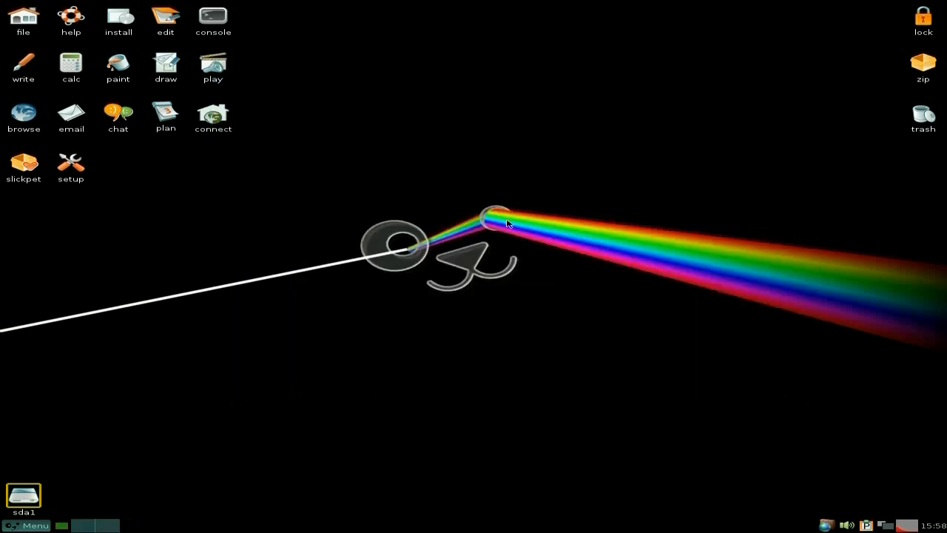
mouse_move(451, 189)
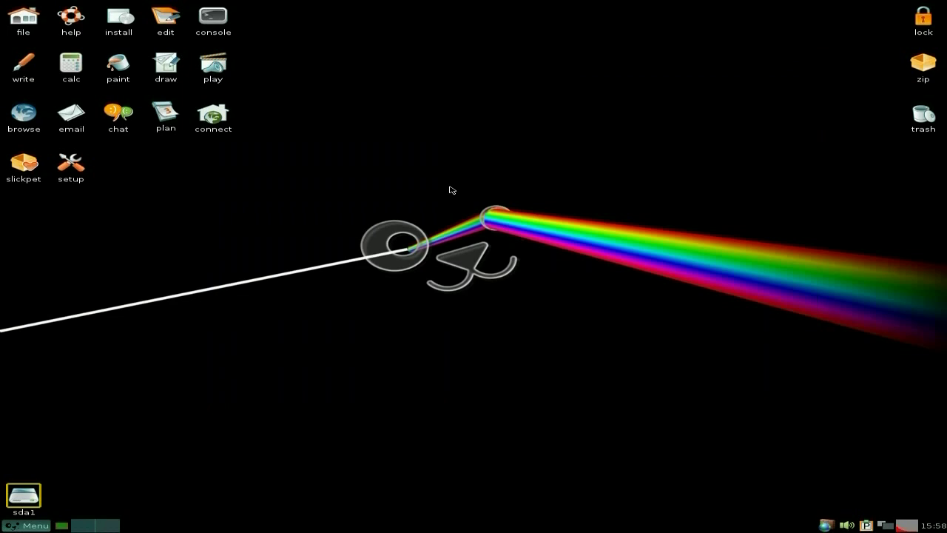
mouse_move(250, 354)
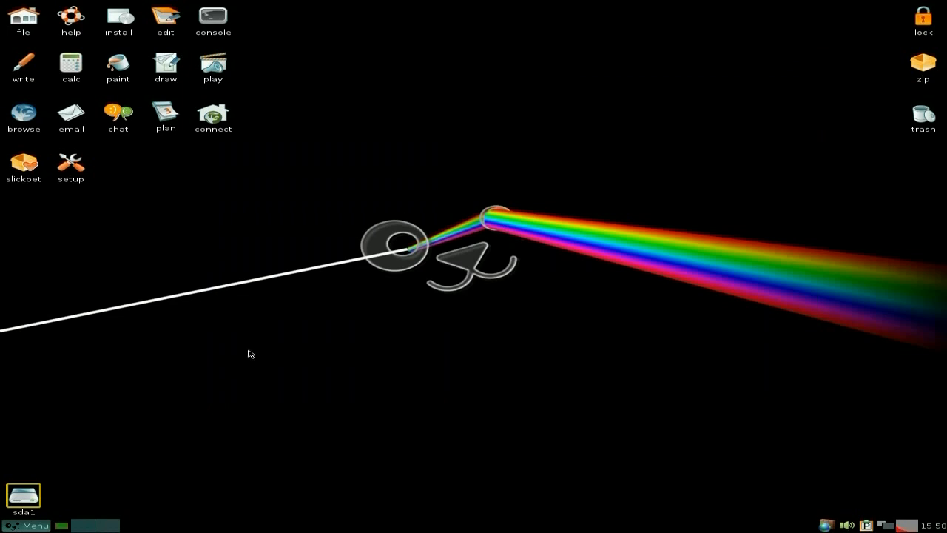
mouse_move(154, 417)
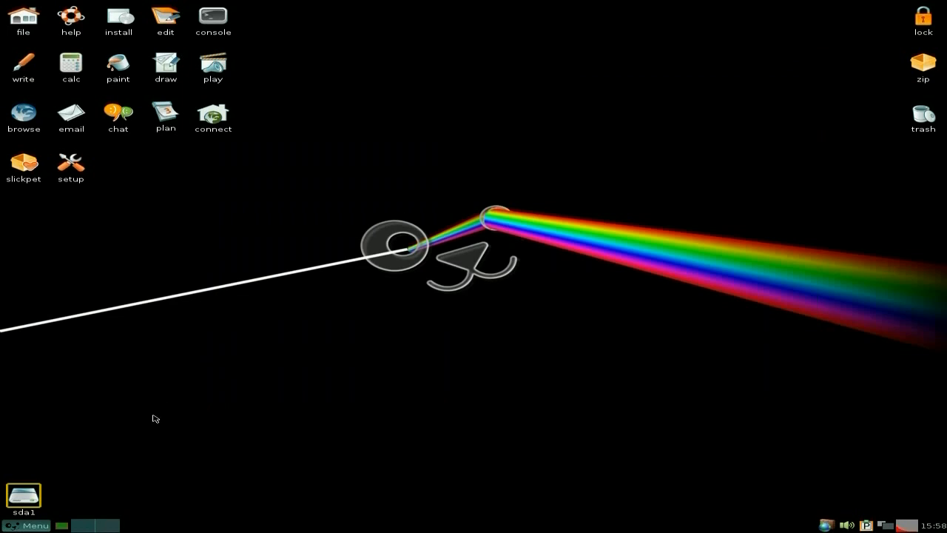
mouse_move(125, 453)
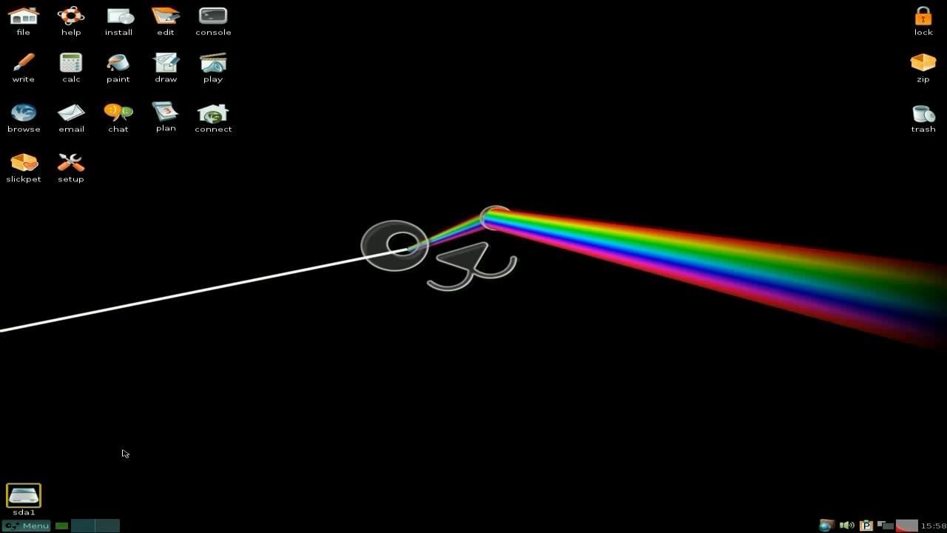
mouse_move(29, 525)
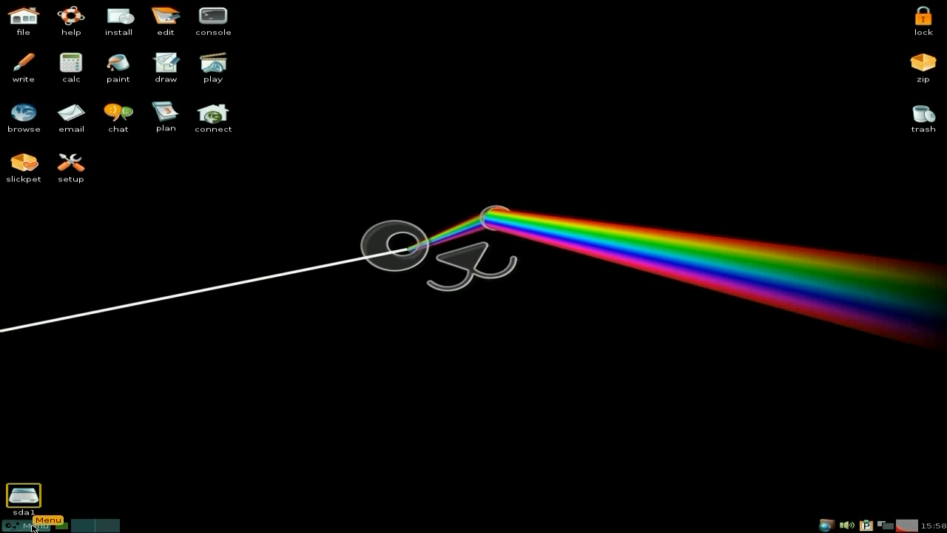
click(36, 525)
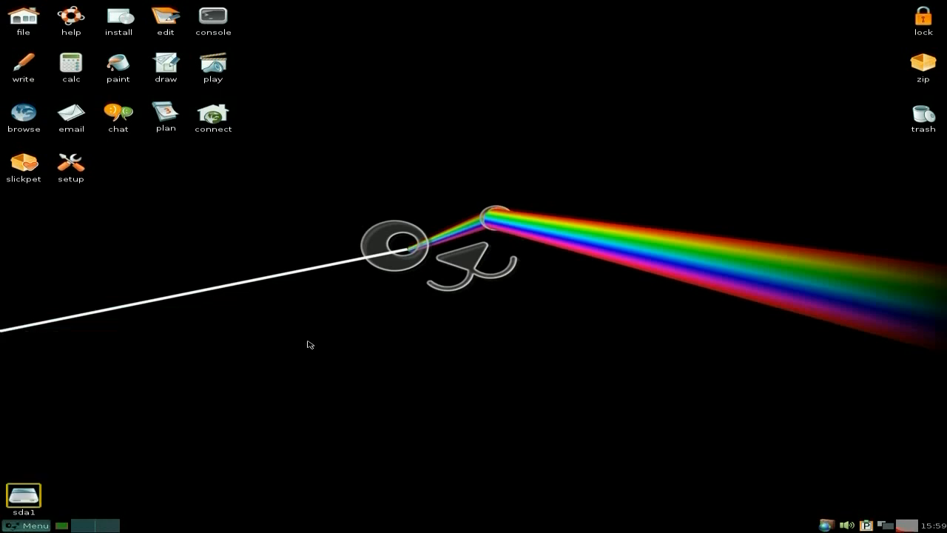
mouse_move(322, 341)
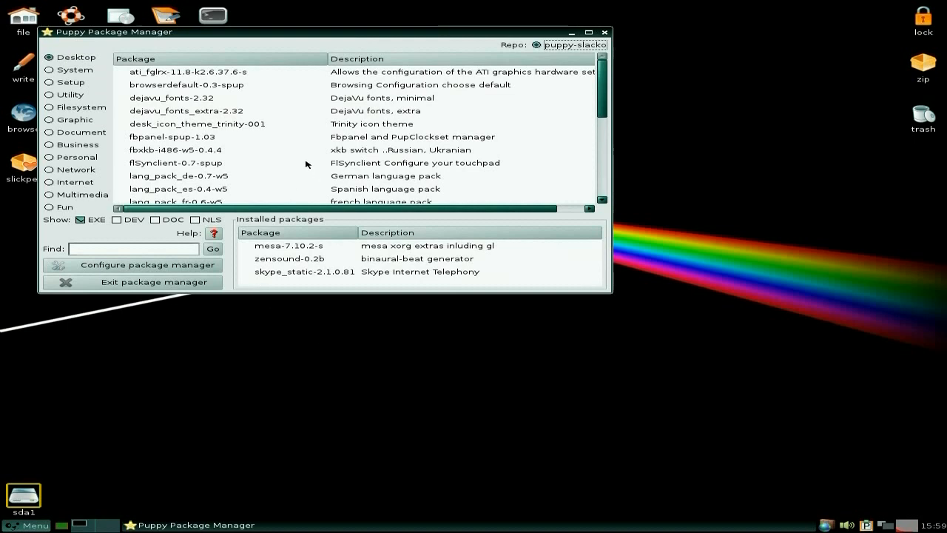
mouse_move(296, 143)
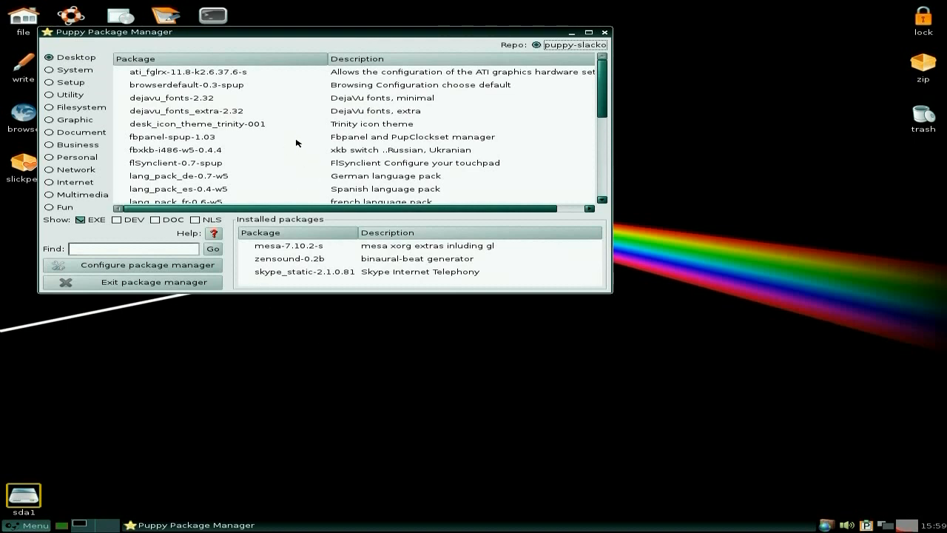
mouse_move(277, 115)
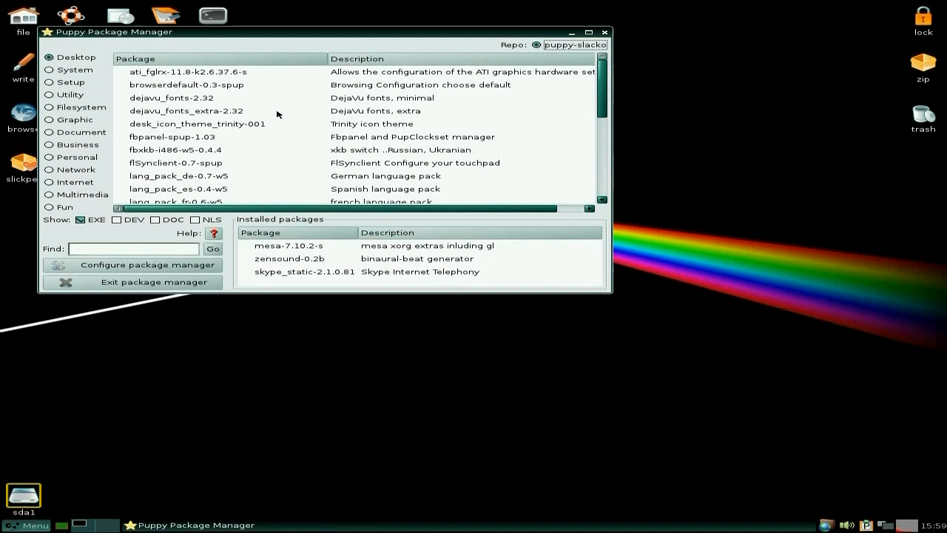
Step: Browse down through the Desktop category's package list
scroll(down, 3)
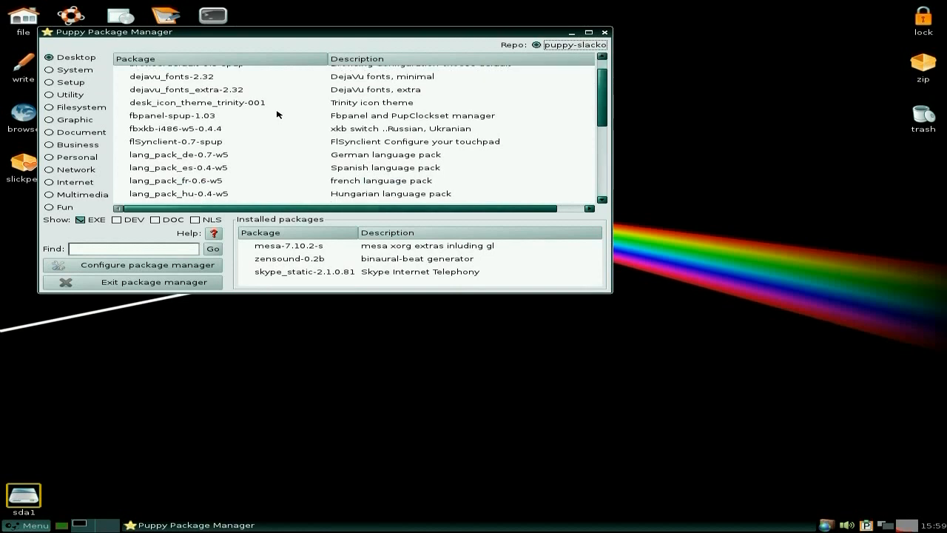
scroll(down, 3)
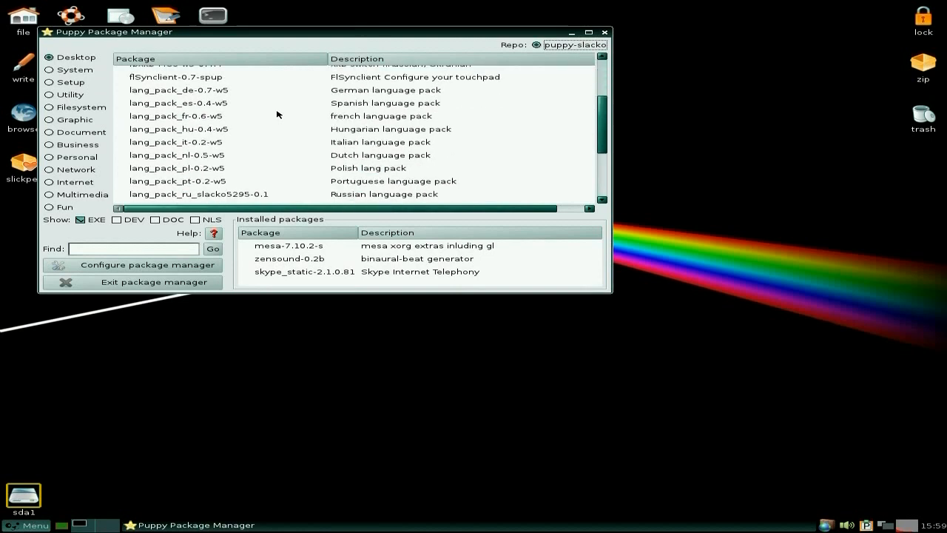
scroll(down, 3)
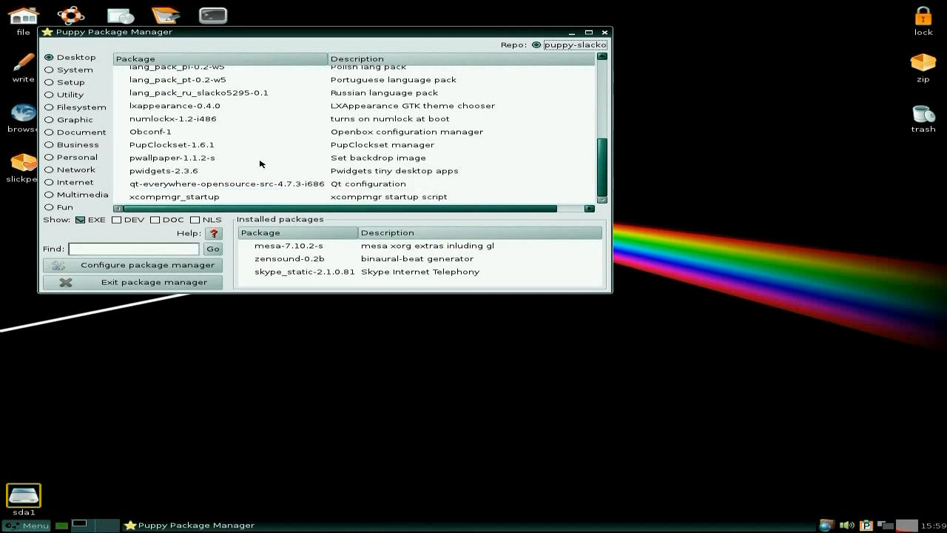
mouse_move(266, 150)
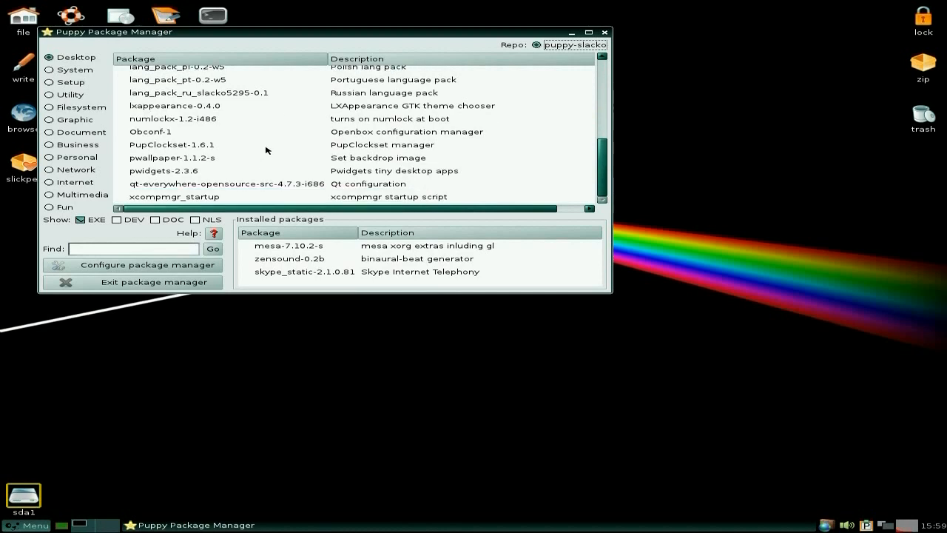
mouse_move(128, 108)
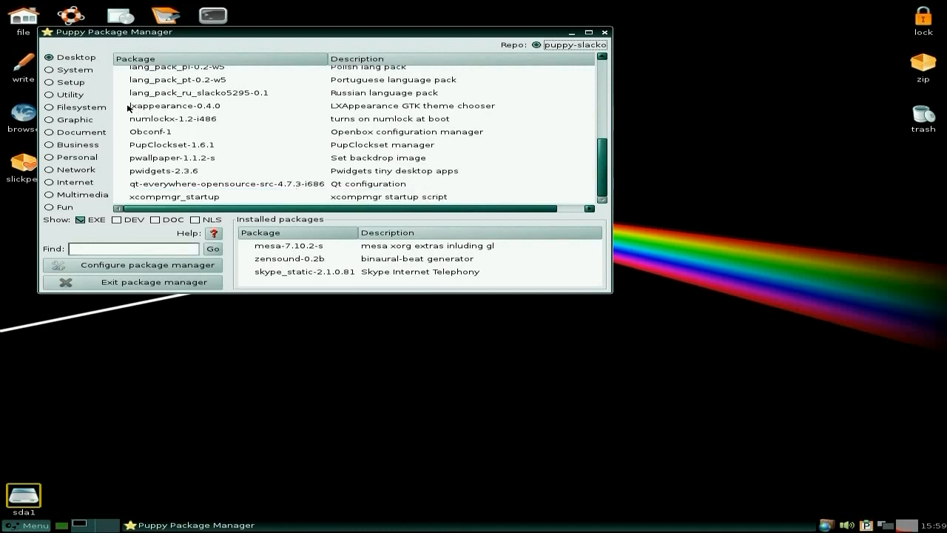
Step: List the System and Setup category packages, then start loading Utility
click(49, 69)
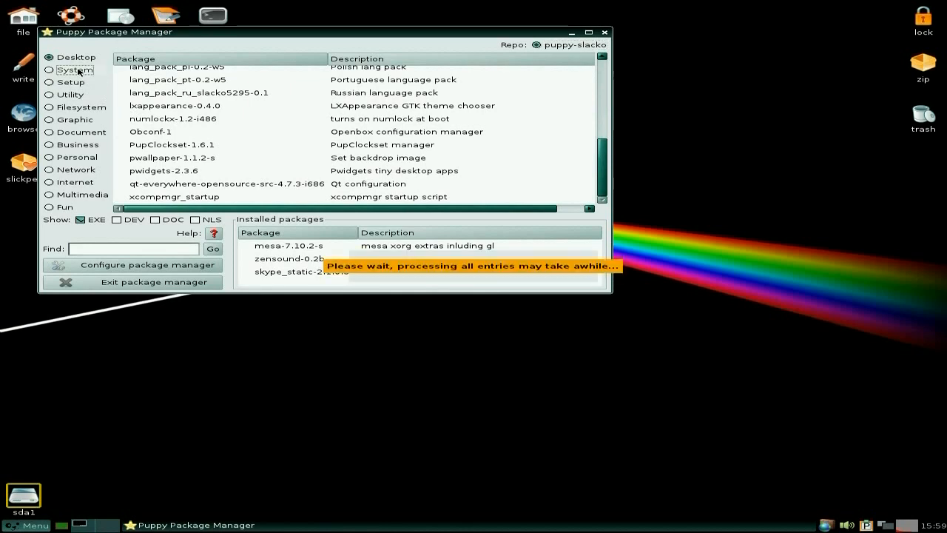
click(49, 69)
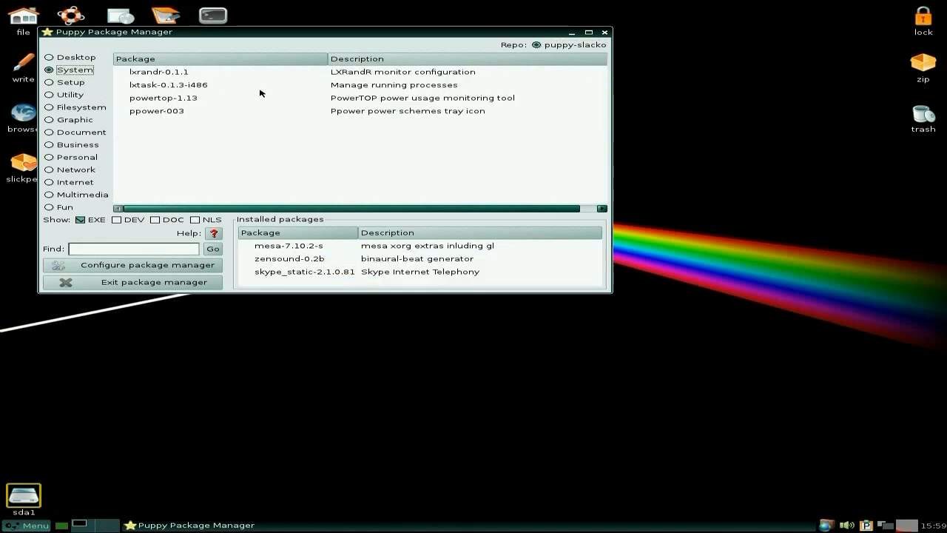
click(71, 82)
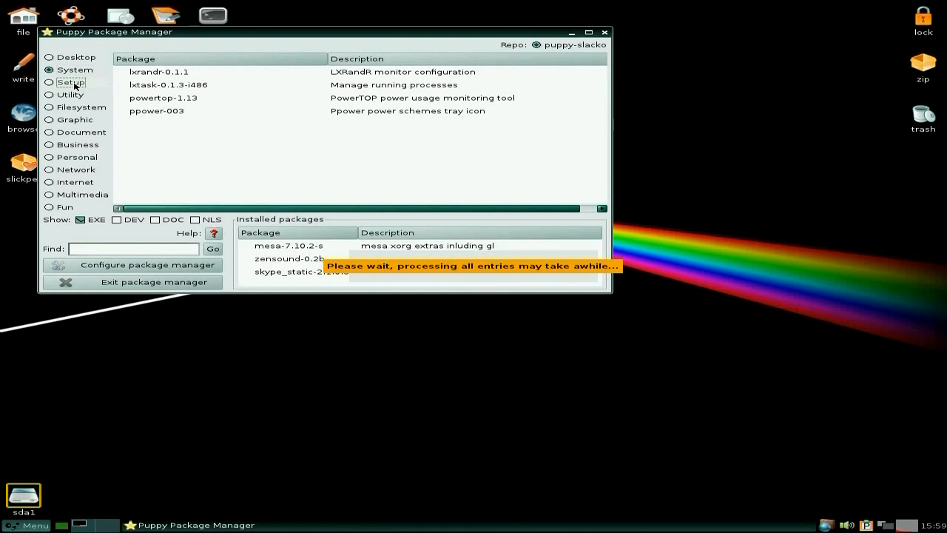
click(48, 82)
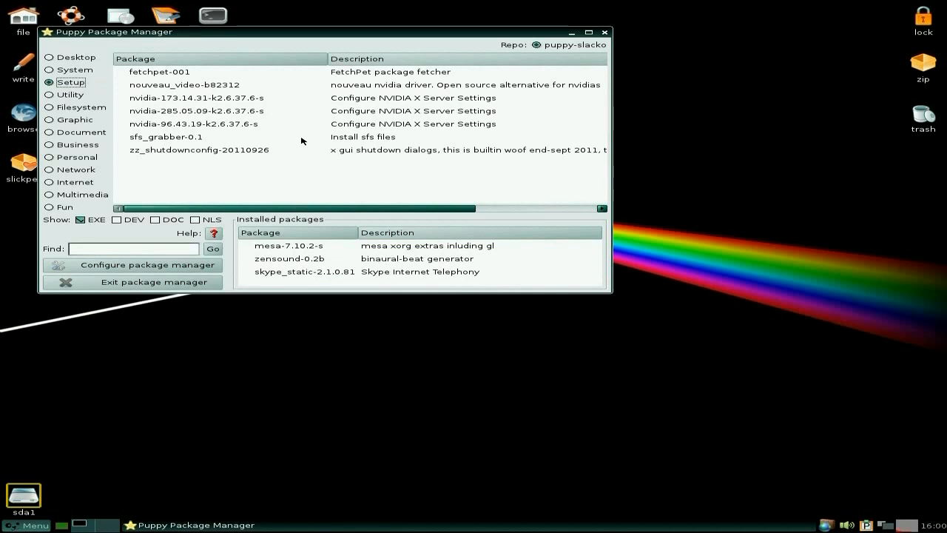
mouse_move(145, 117)
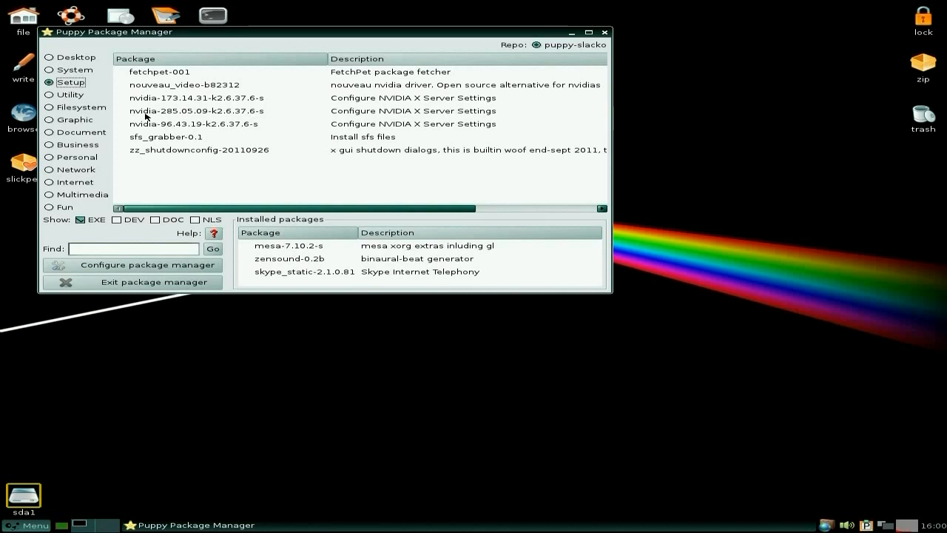
click(70, 94)
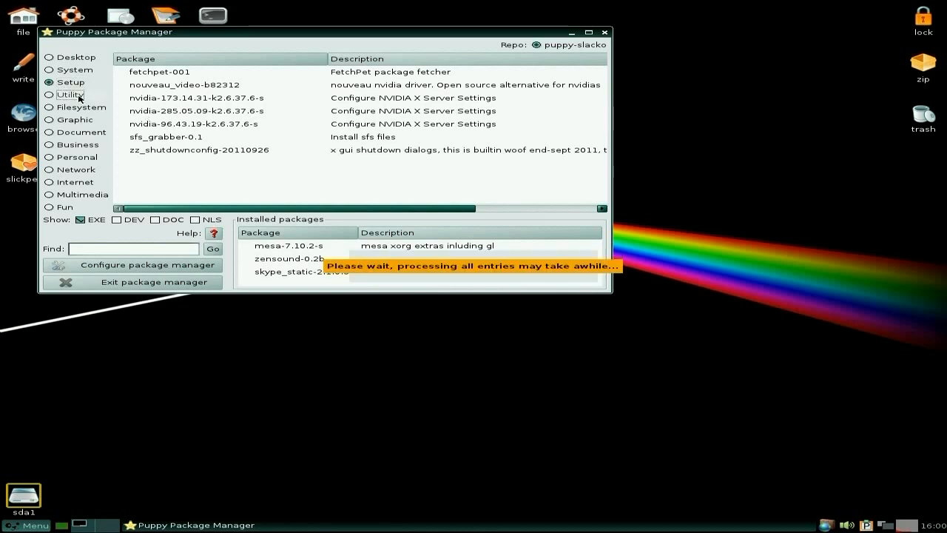
Step: List the Utility, Filesystem and Graphic category packages such as GIMP and Inkscape
click(70, 94)
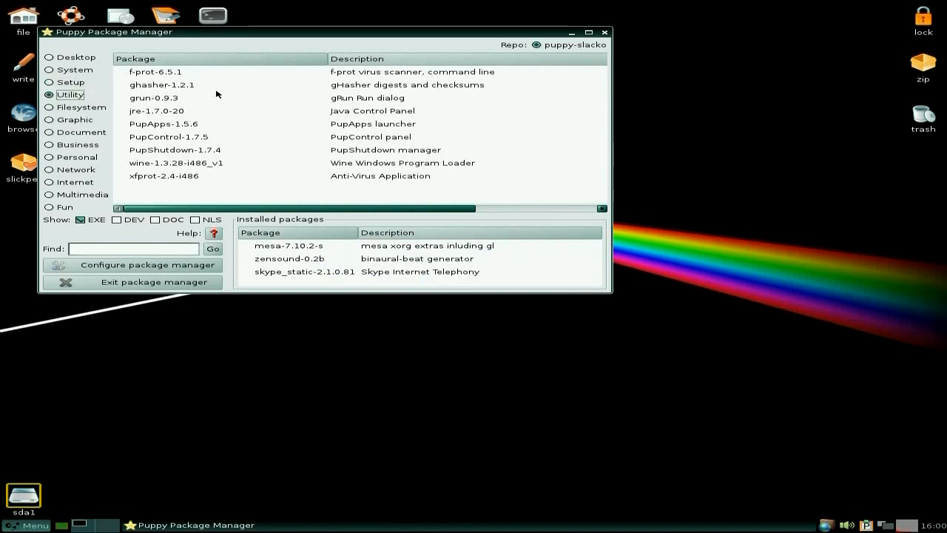
mouse_move(211, 138)
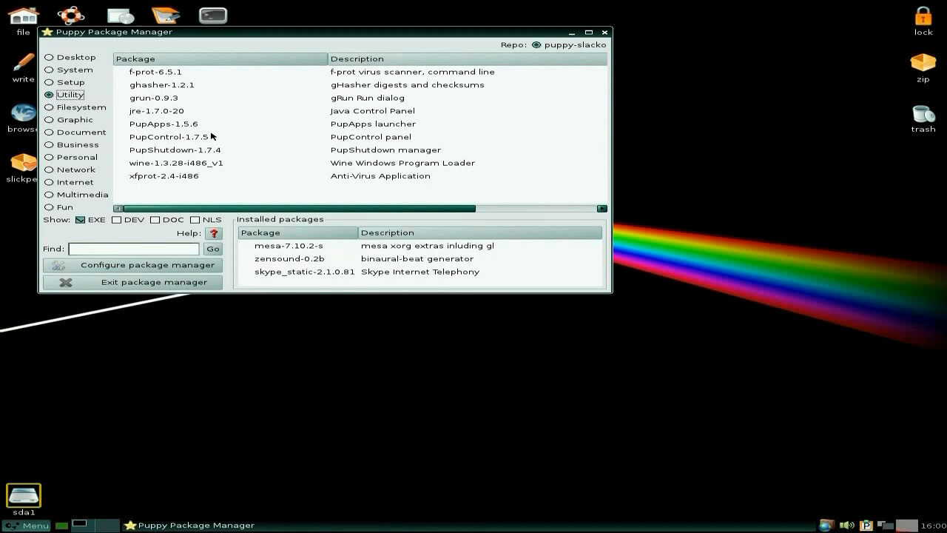
mouse_move(229, 163)
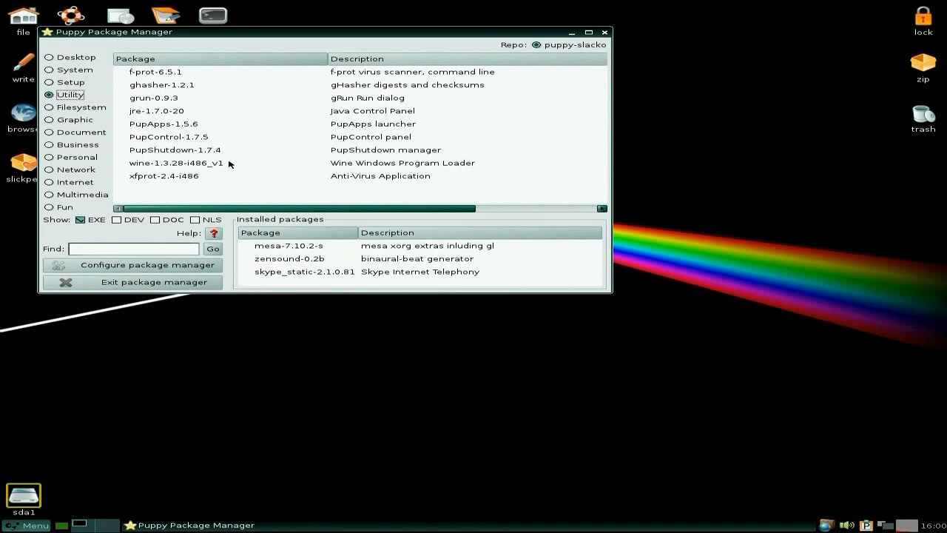
mouse_move(235, 173)
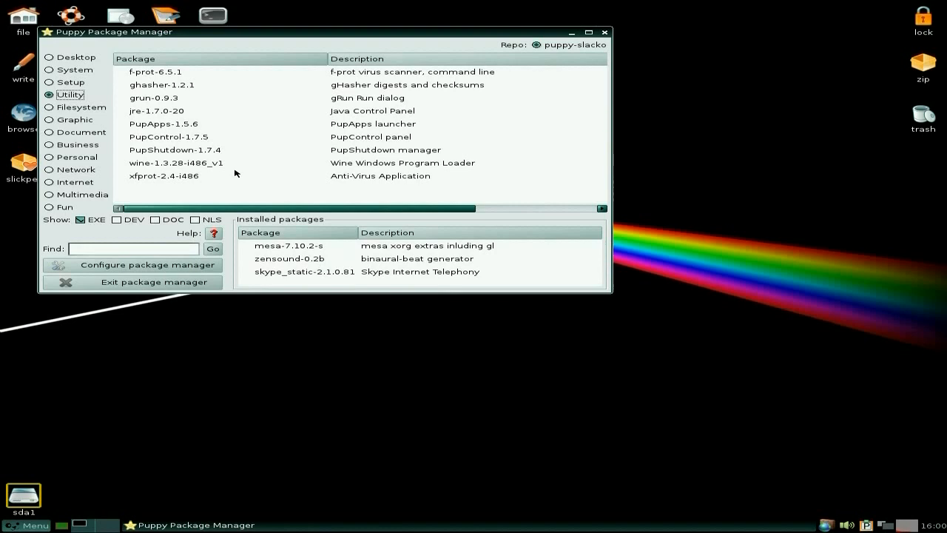
mouse_move(165, 99)
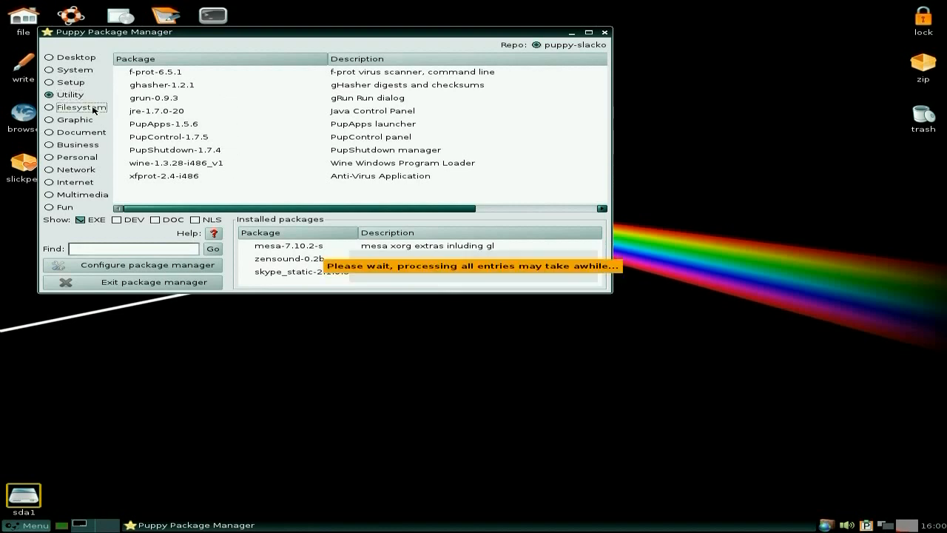
click(82, 107)
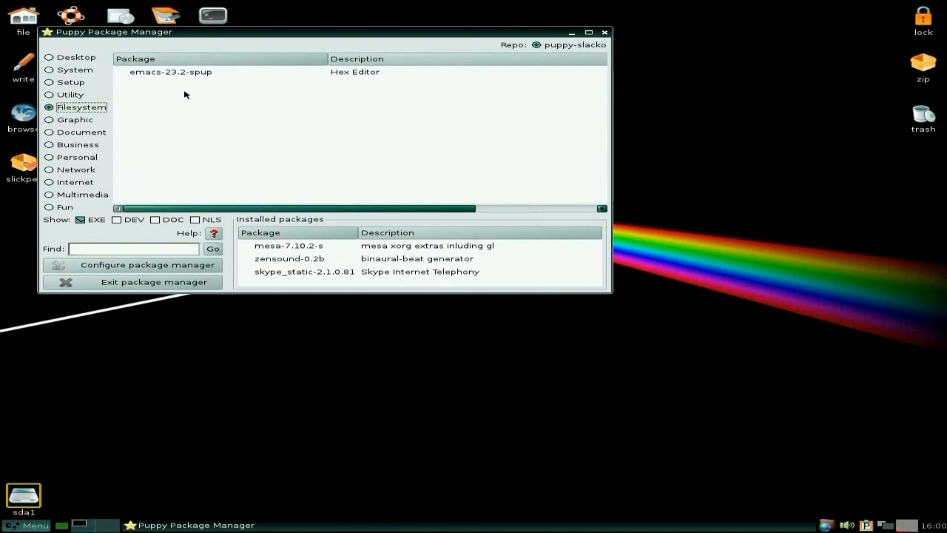
click(75, 119)
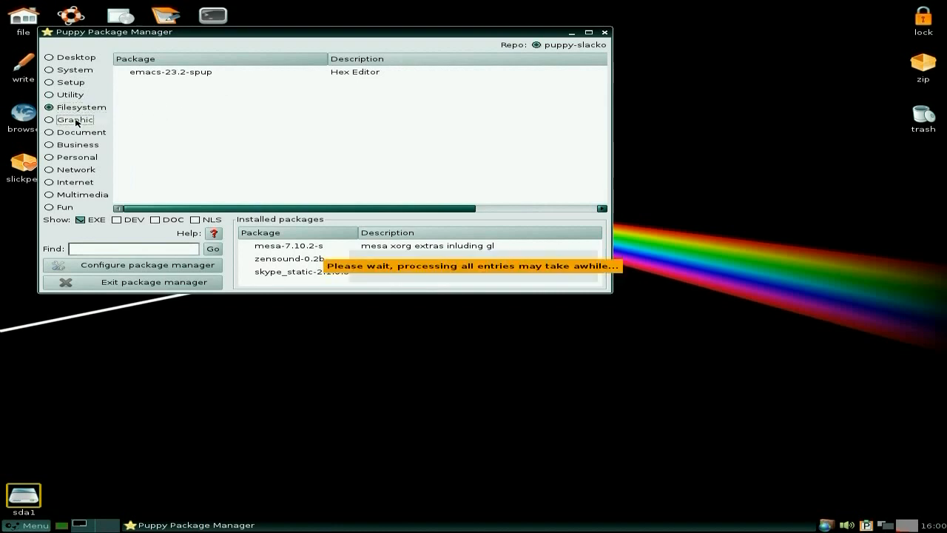
click(75, 119)
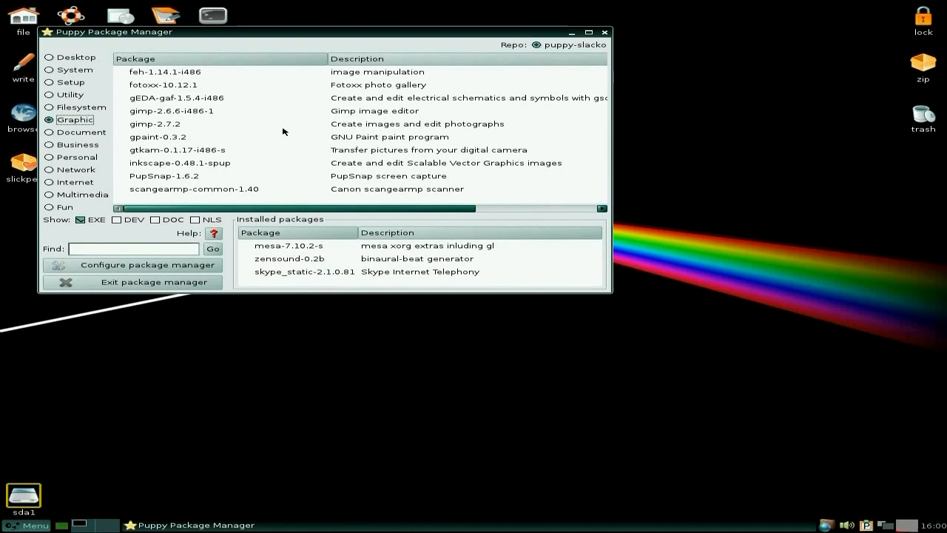
mouse_move(224, 183)
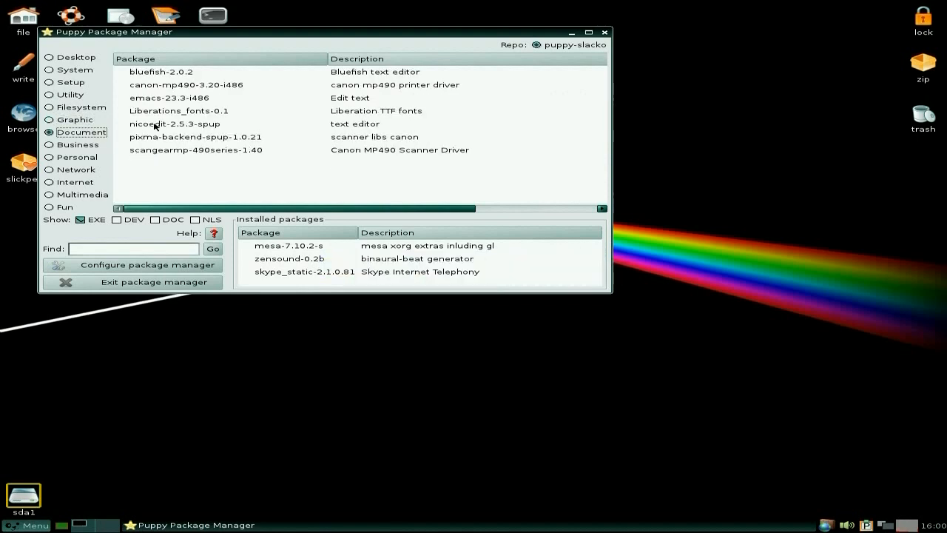
mouse_move(247, 96)
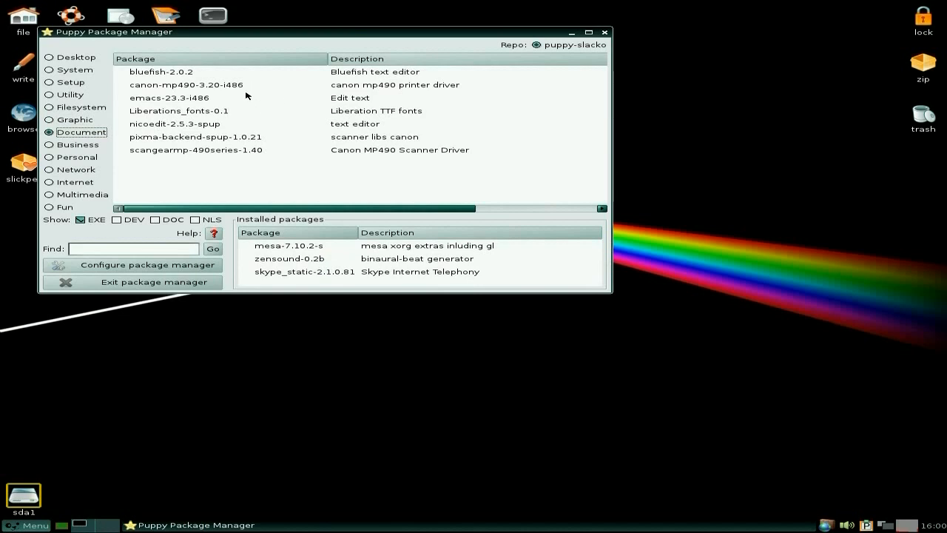
mouse_move(236, 140)
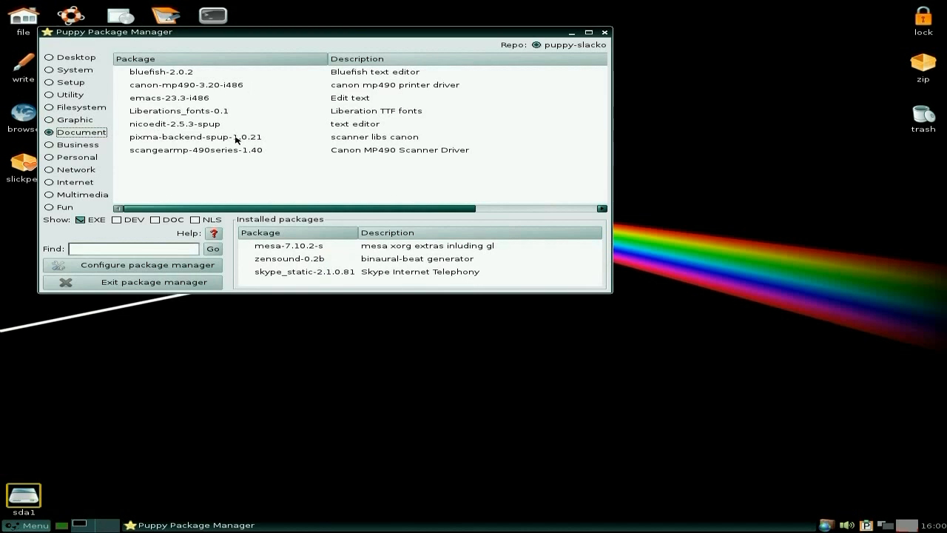
mouse_move(72, 156)
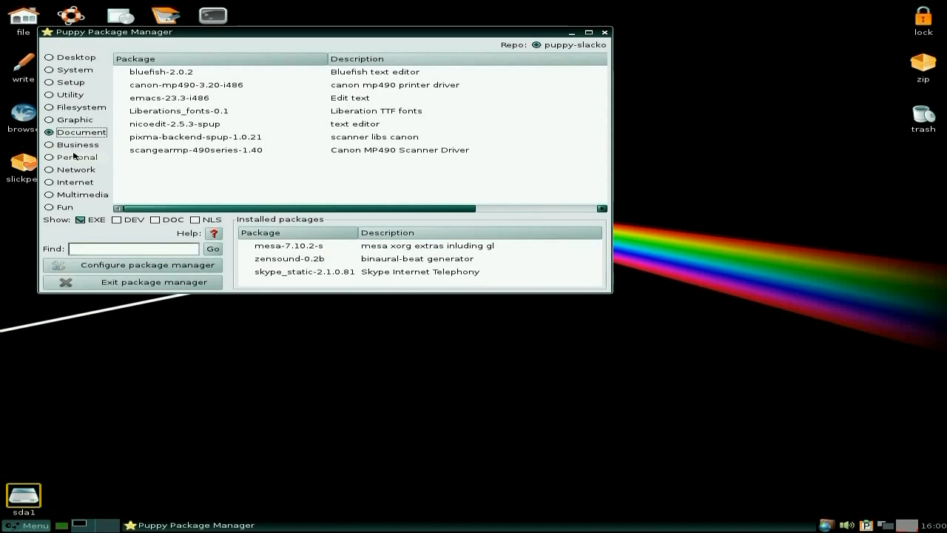
Step: List the Business, Personal, Network and Internet category packages
click(49, 145)
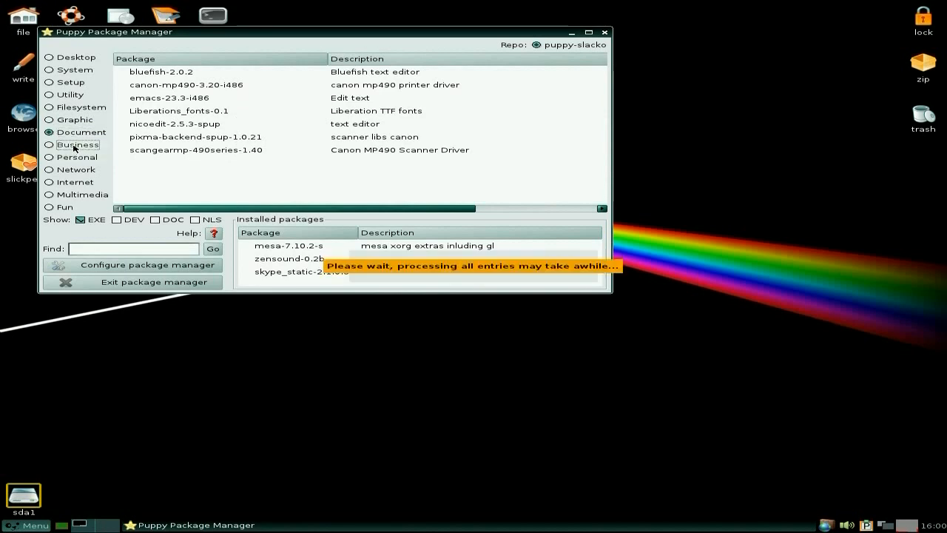
click(49, 144)
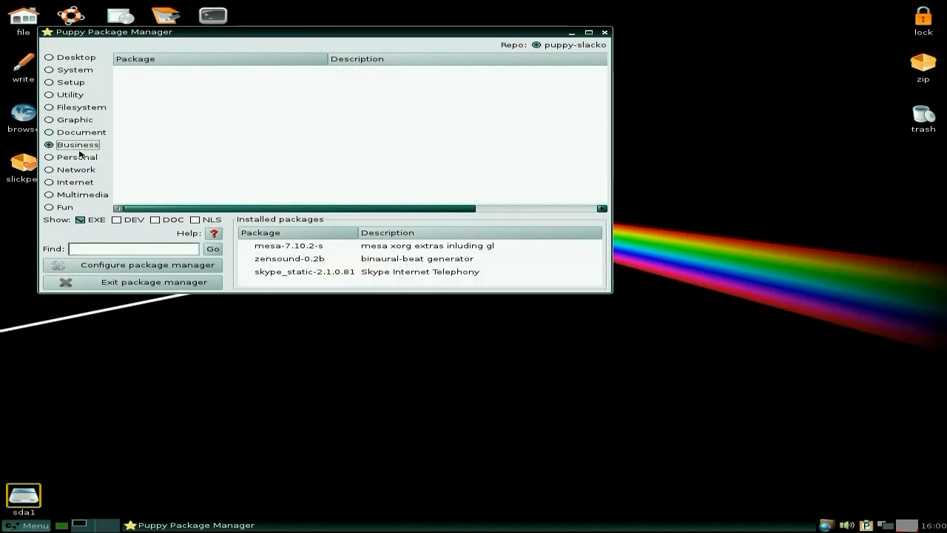
mouse_move(80, 160)
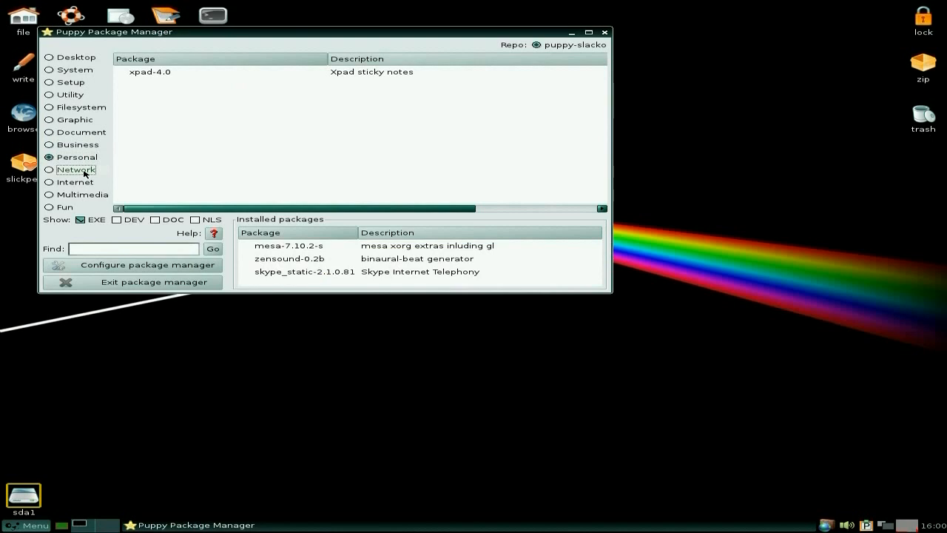
click(49, 169)
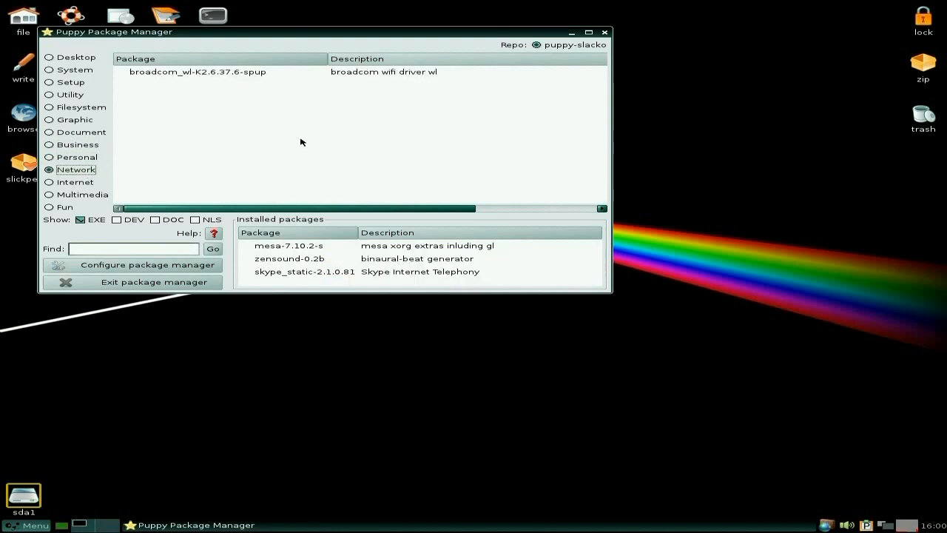
mouse_move(297, 117)
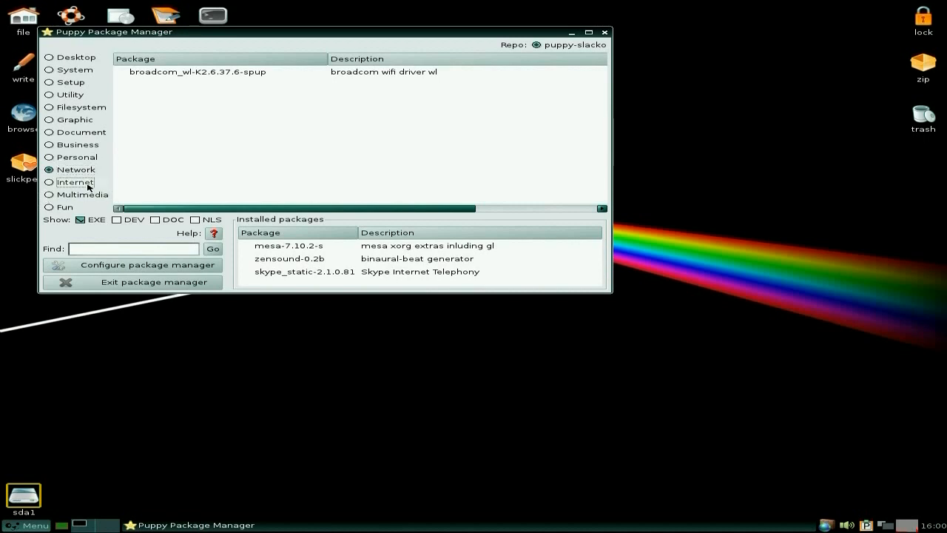
click(75, 182)
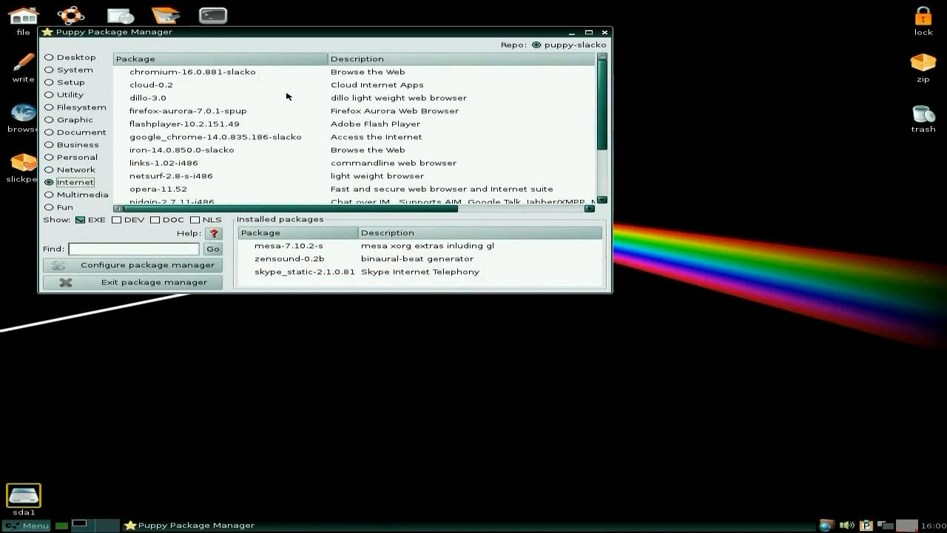
mouse_move(271, 110)
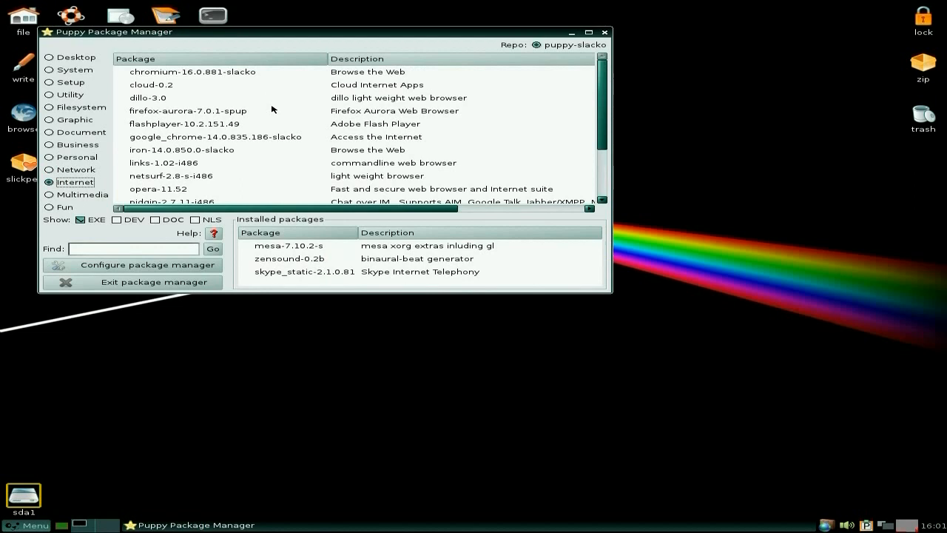
mouse_move(268, 148)
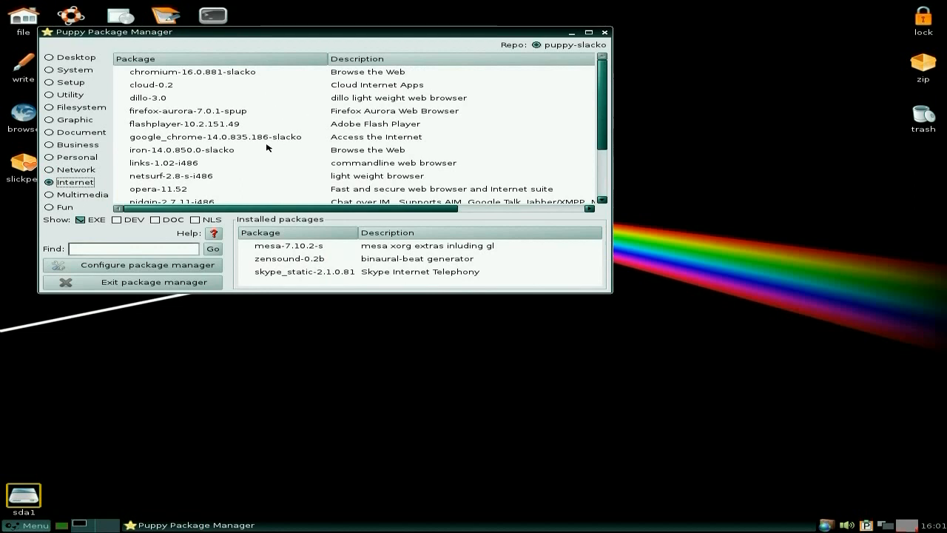
Step: Browse the Multimedia package list, then show the Fun category with gnome_games and Stellarium
scroll(down, 3)
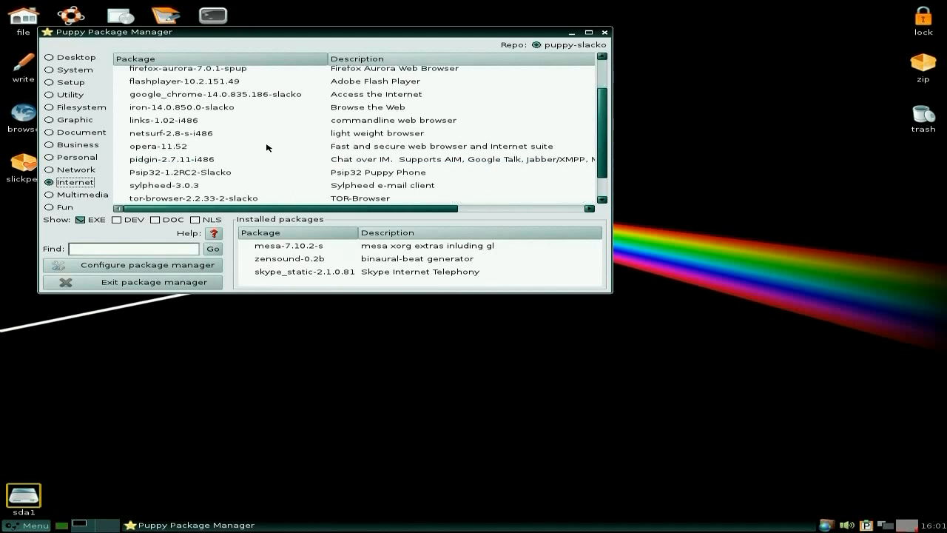
scroll(down, 3)
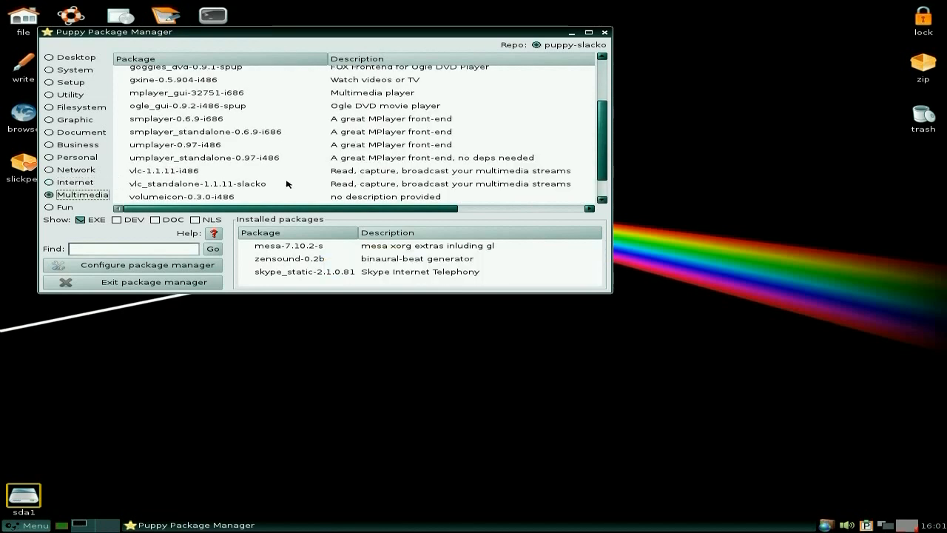
scroll(down, 3)
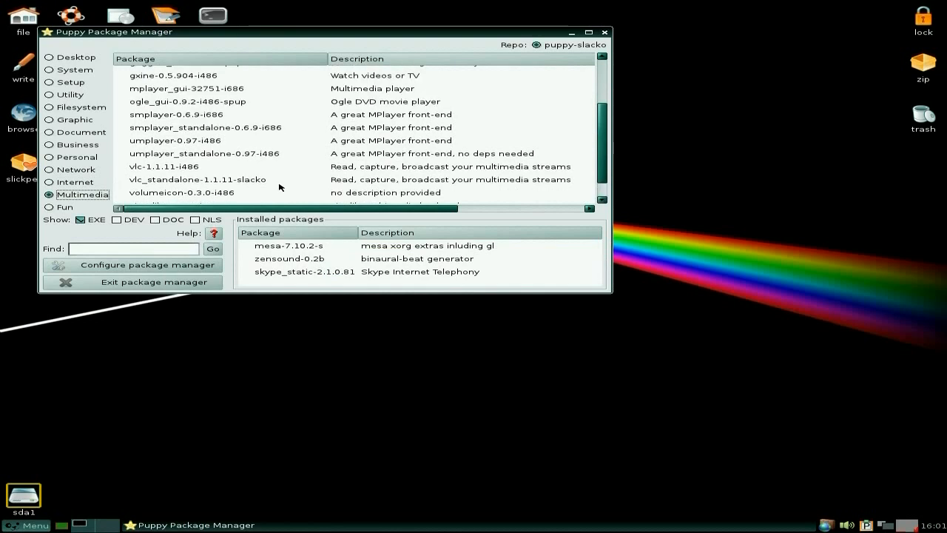
scroll(up, 3)
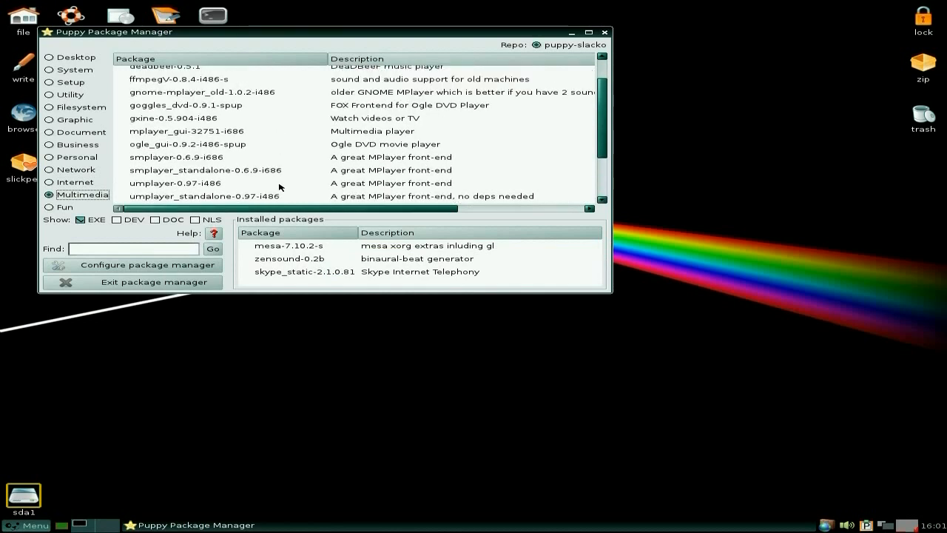
scroll(up, 3)
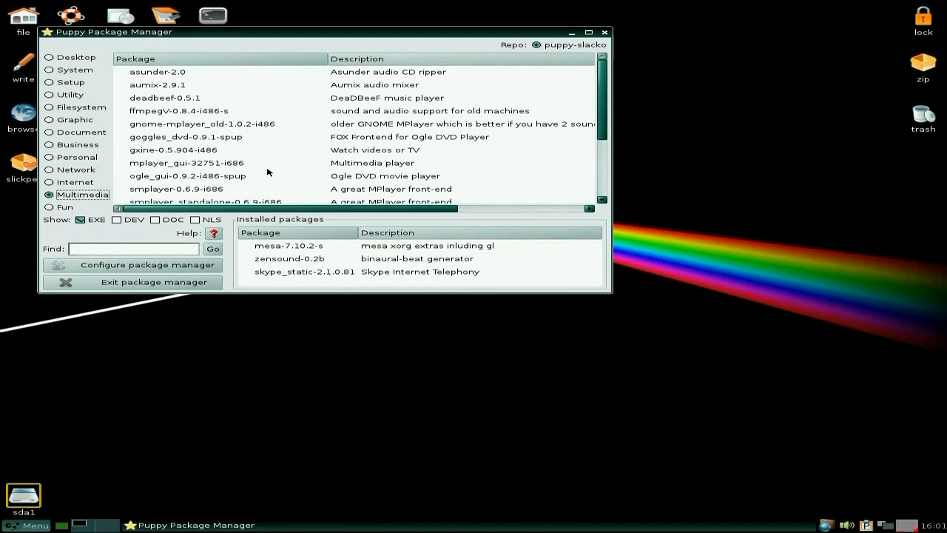
mouse_move(75, 207)
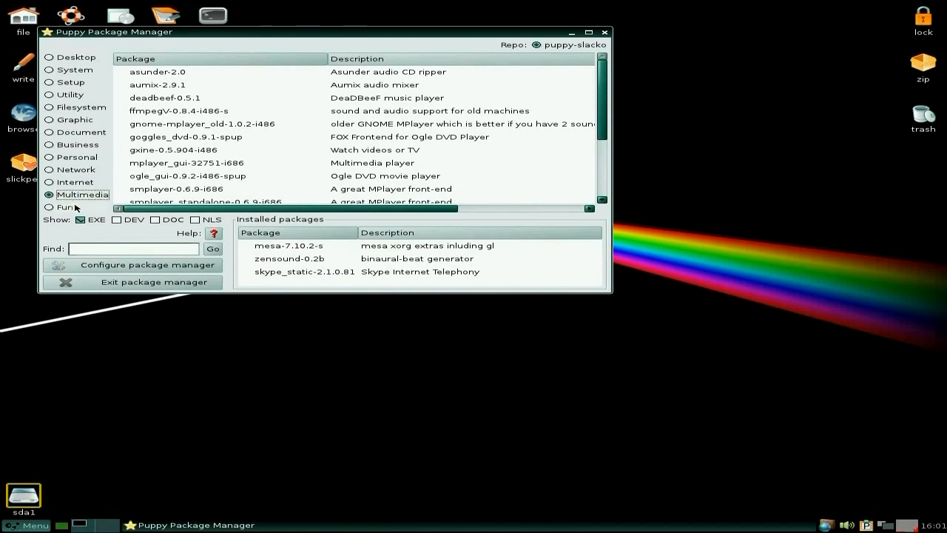
click(65, 207)
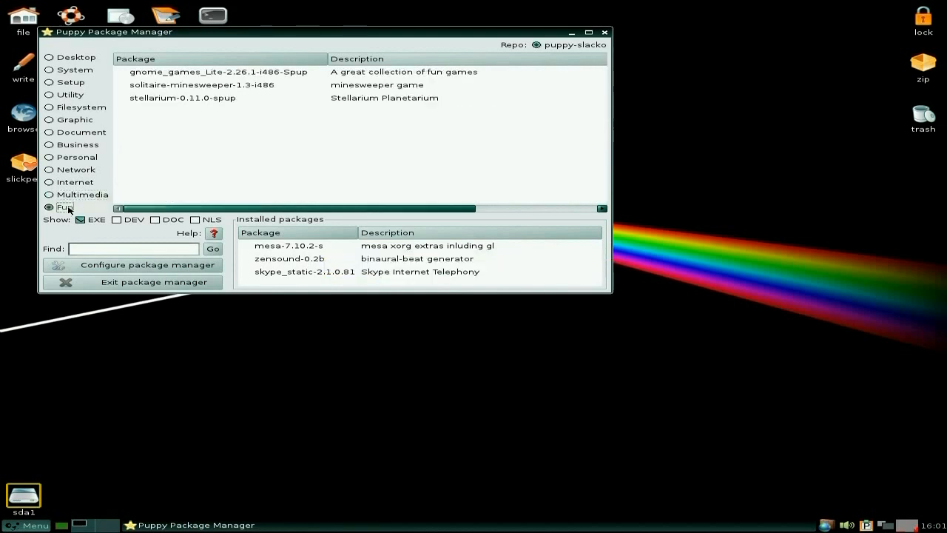
mouse_move(239, 128)
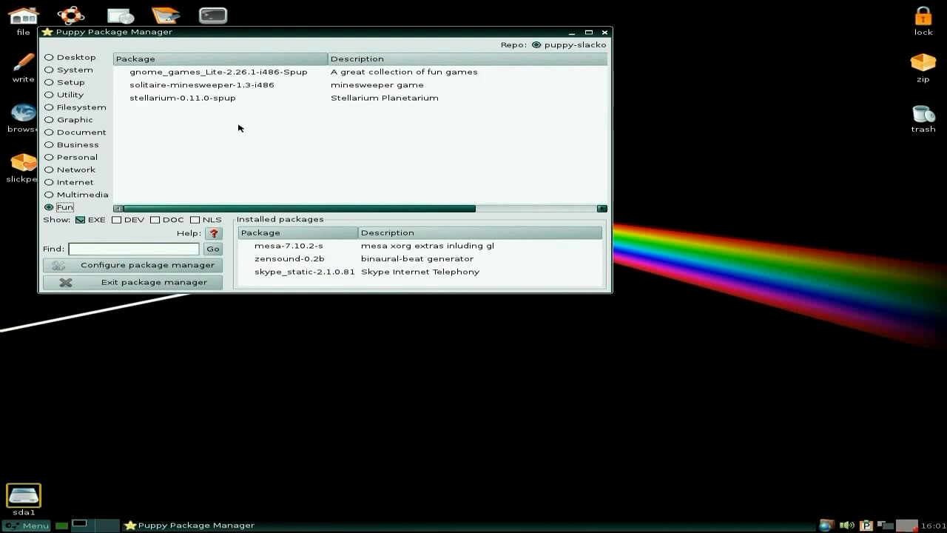
mouse_move(523, 63)
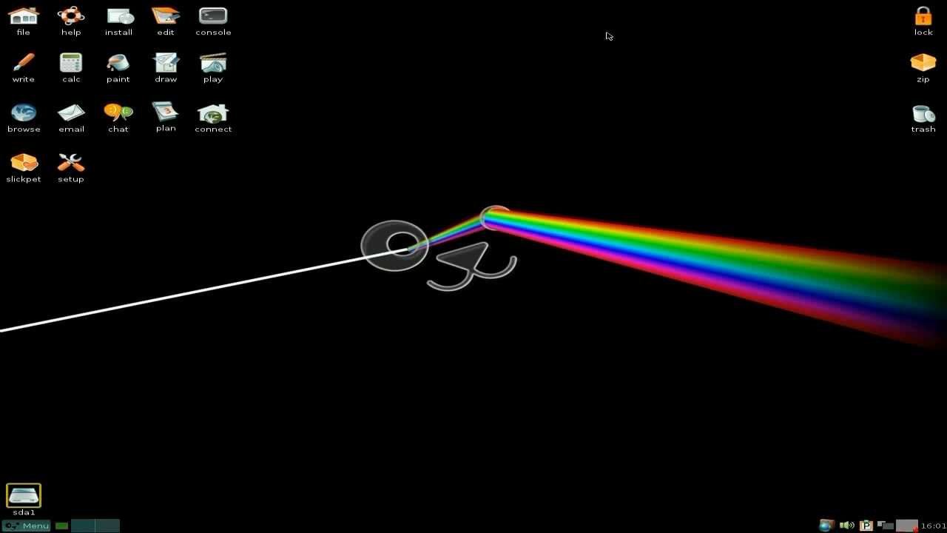
mouse_move(359, 456)
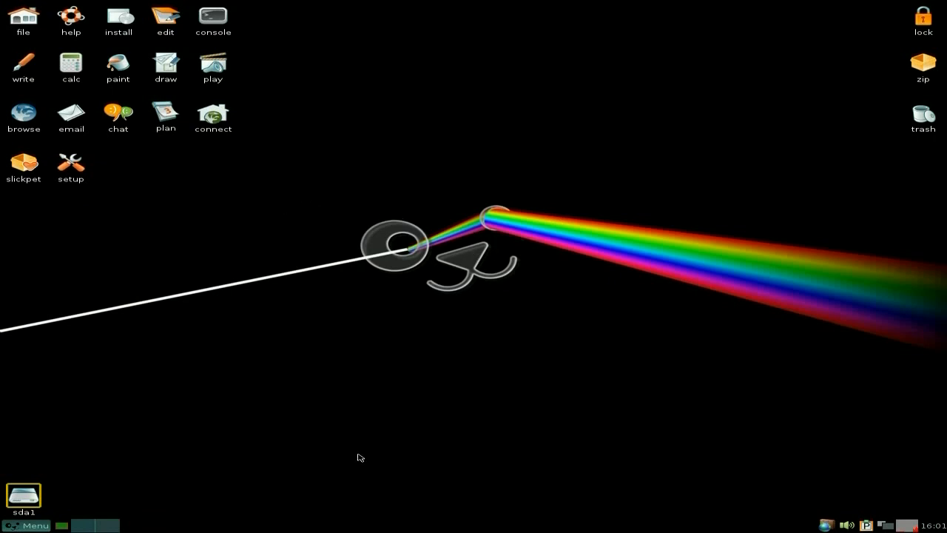
mouse_move(529, 412)
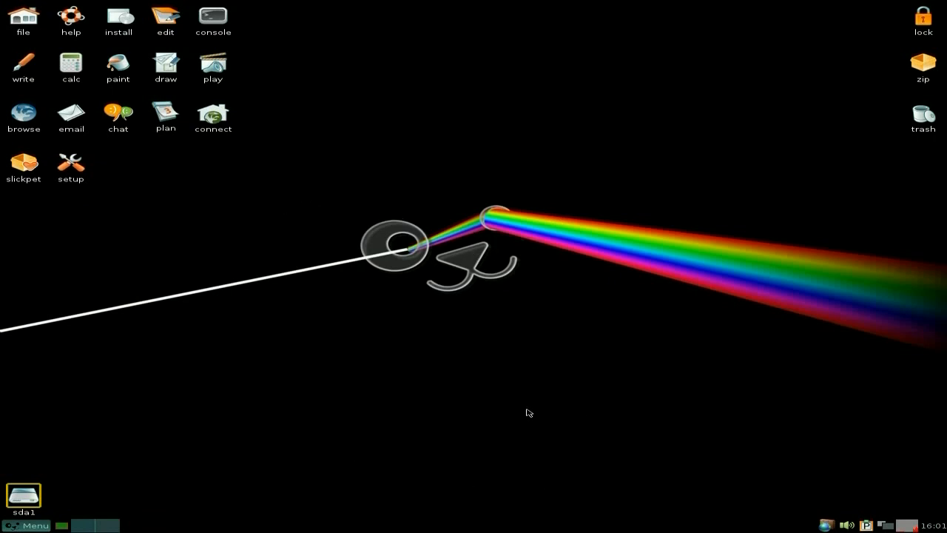
mouse_move(311, 239)
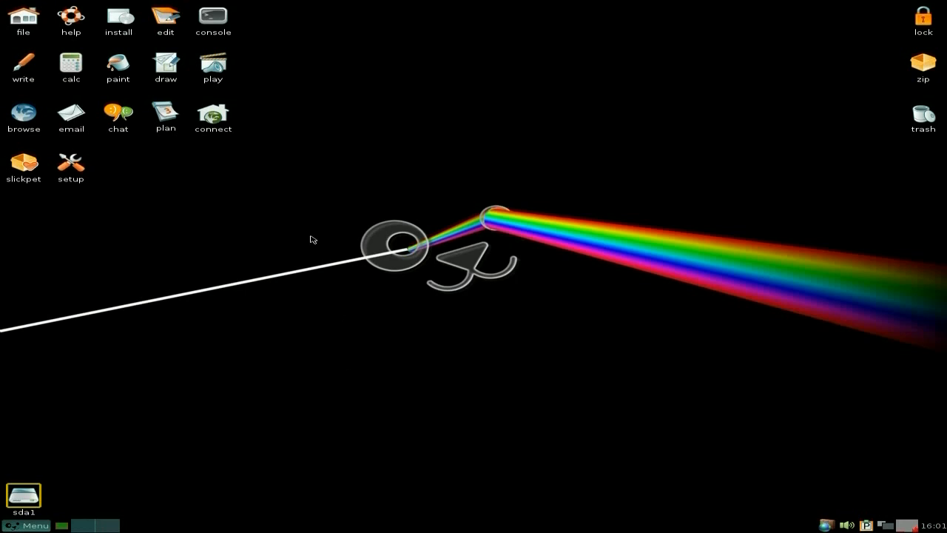
mouse_move(301, 201)
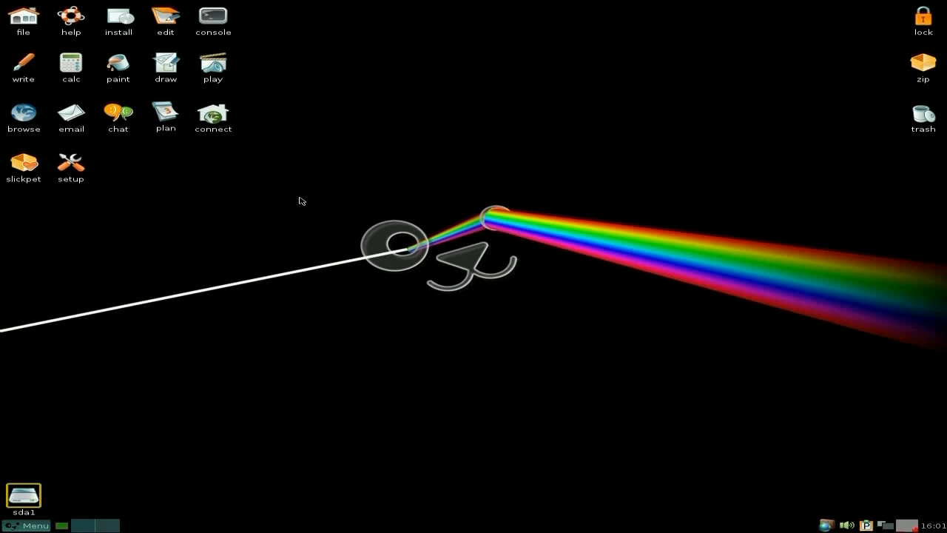
mouse_move(301, 188)
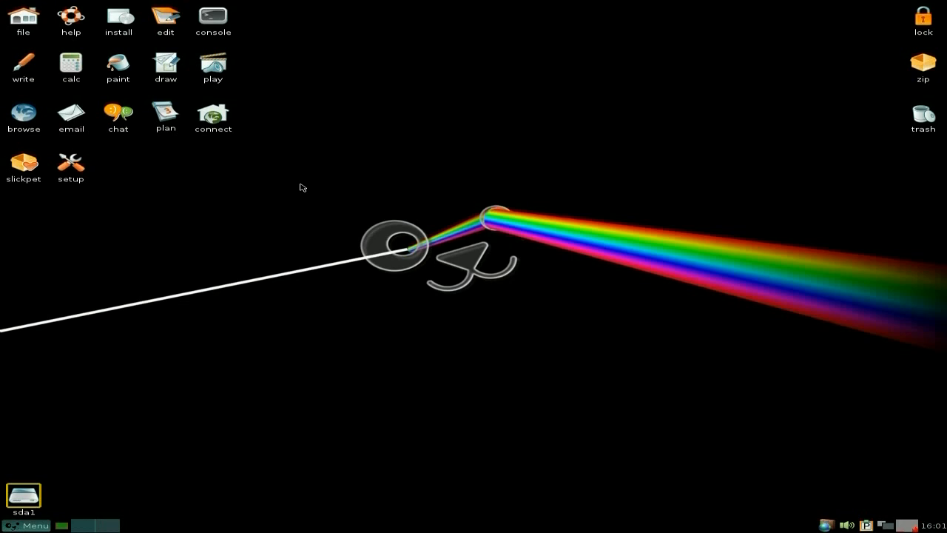
mouse_move(96, 452)
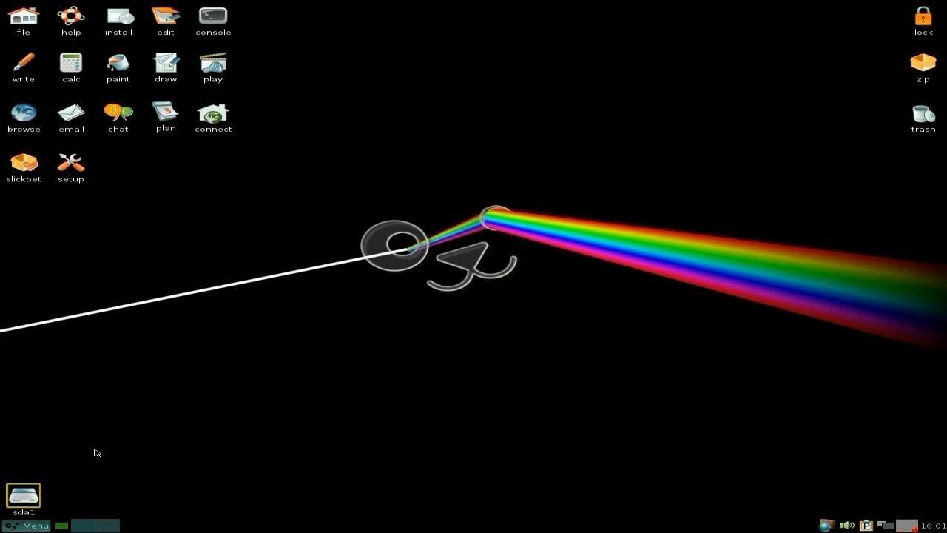
mouse_move(36, 525)
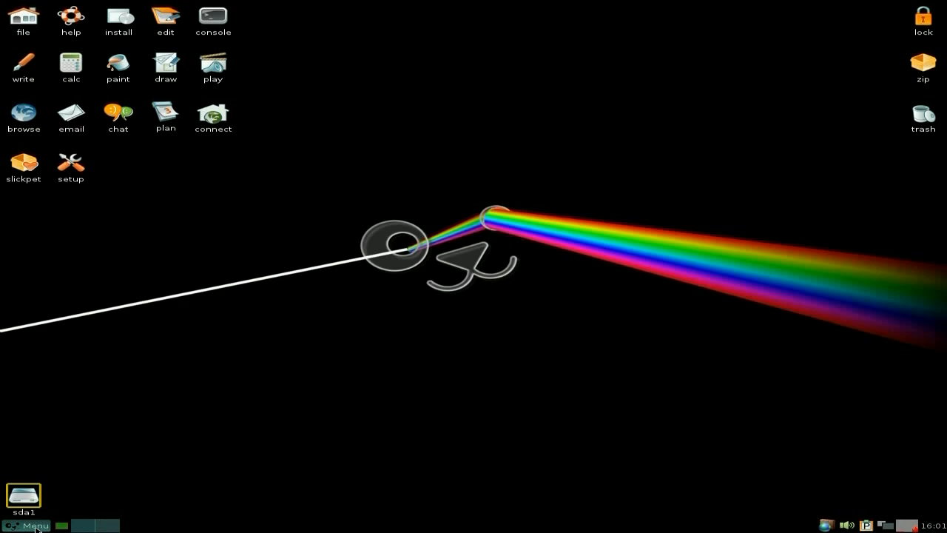
Step: Bring up the Puppy main menu to reach the Multimedia applications list
click(30, 526)
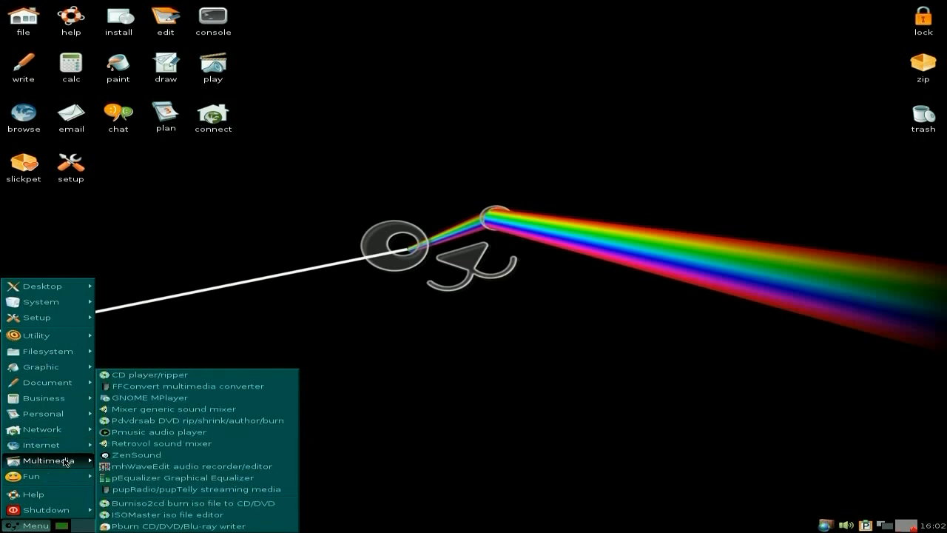
mouse_move(137, 455)
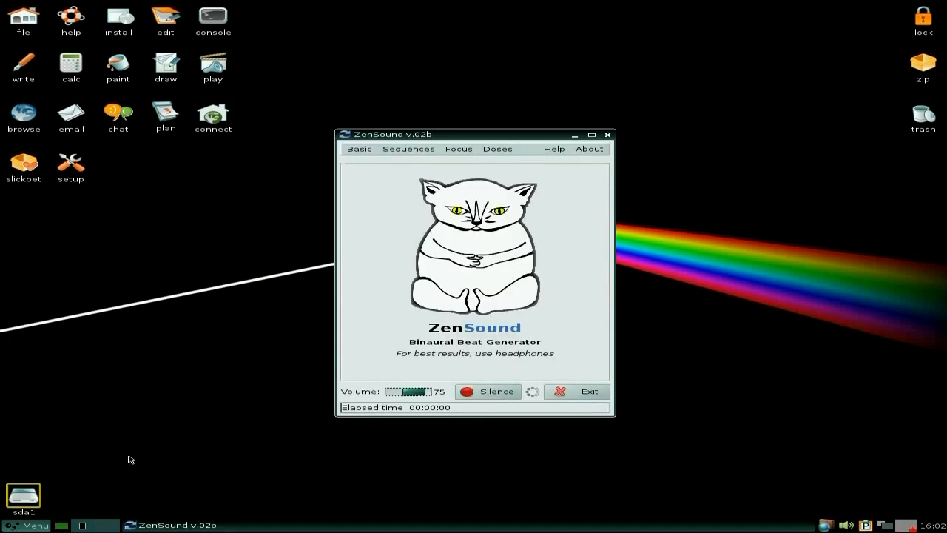
mouse_move(205, 393)
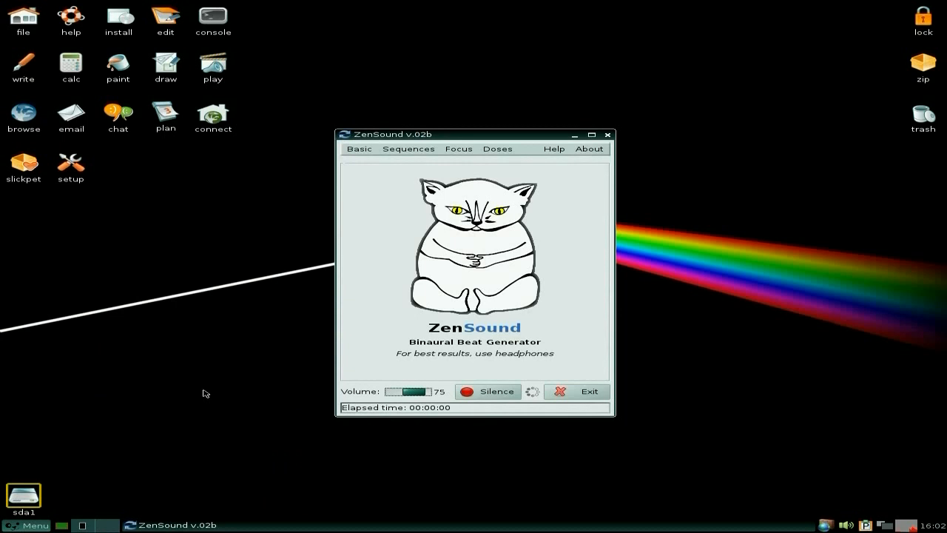
mouse_move(219, 358)
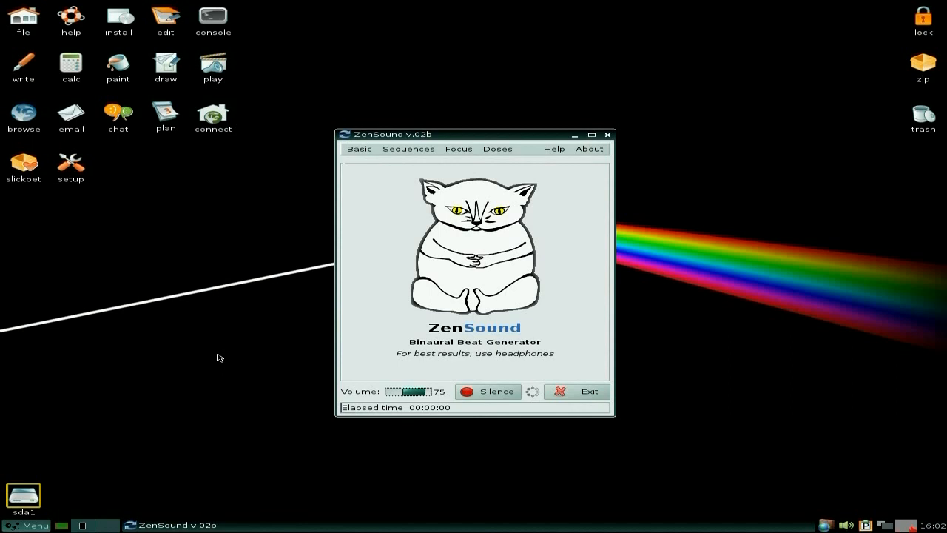
mouse_move(389, 169)
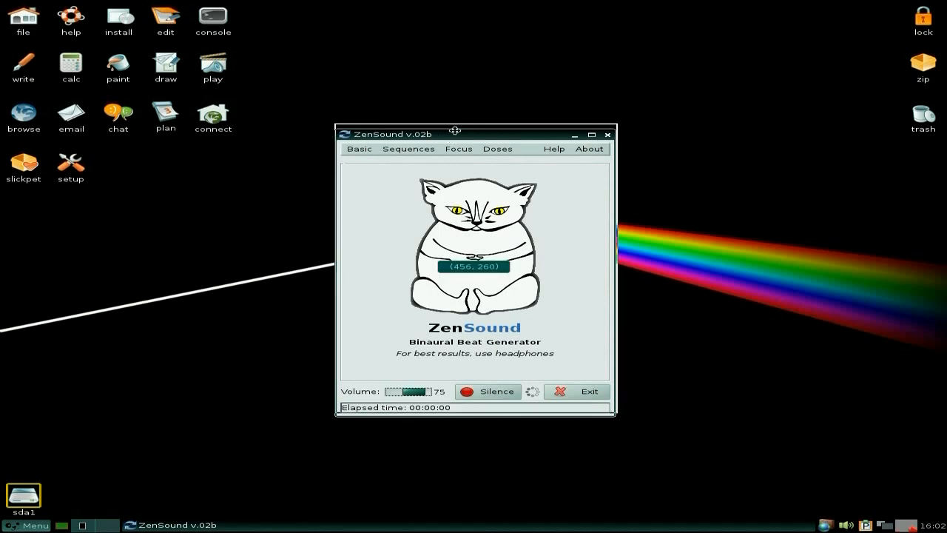
Step: Browse ZenSound's Basic and Sequences preset lists, then close the generator
drag(443, 134, 455, 104)
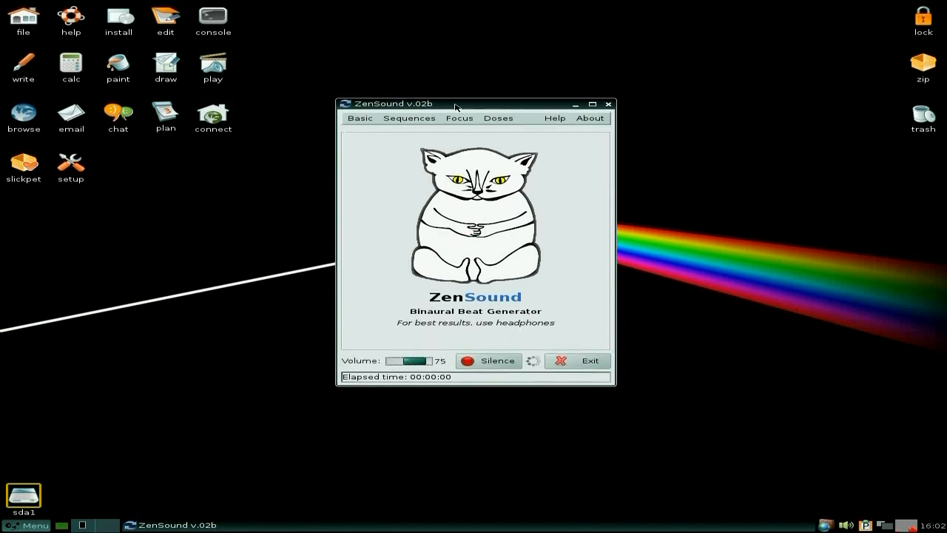
mouse_move(378, 147)
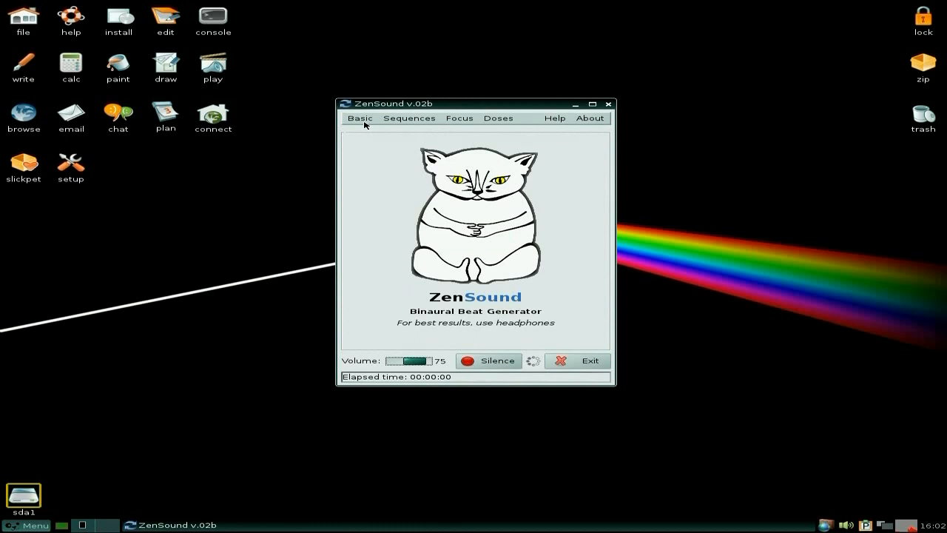
click(360, 117)
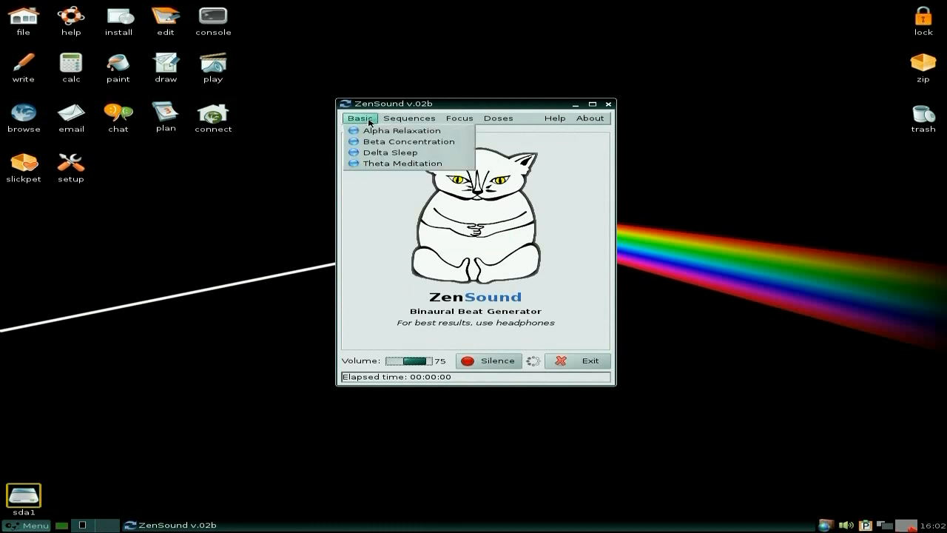
click(409, 118)
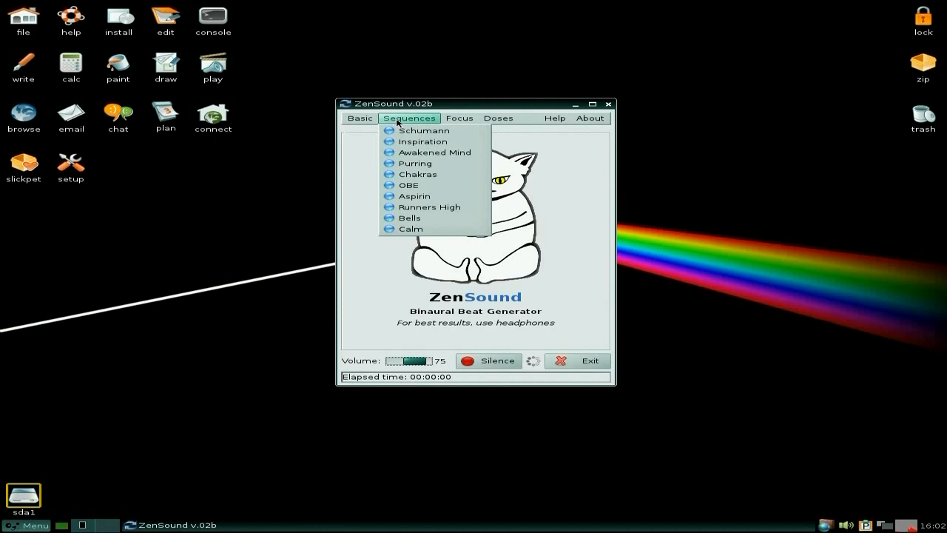
mouse_move(435, 174)
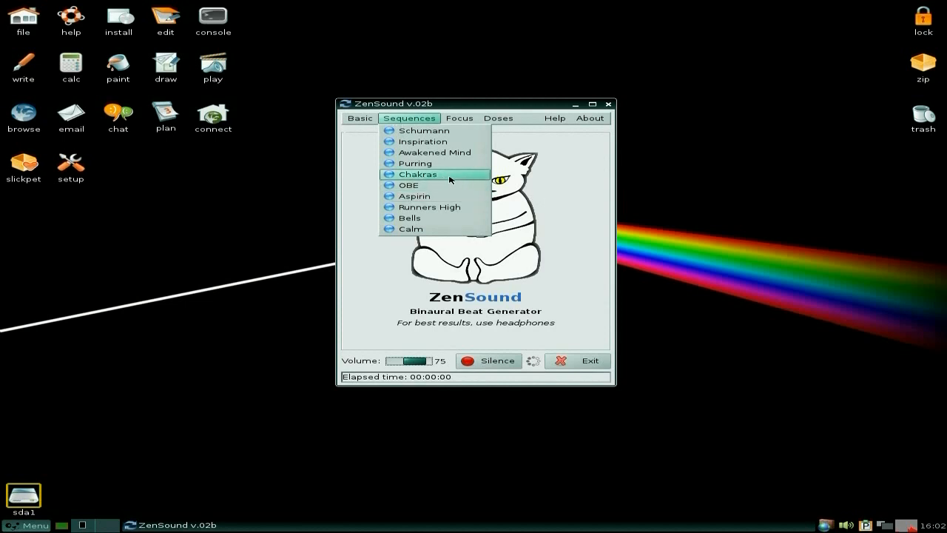
mouse_move(609, 384)
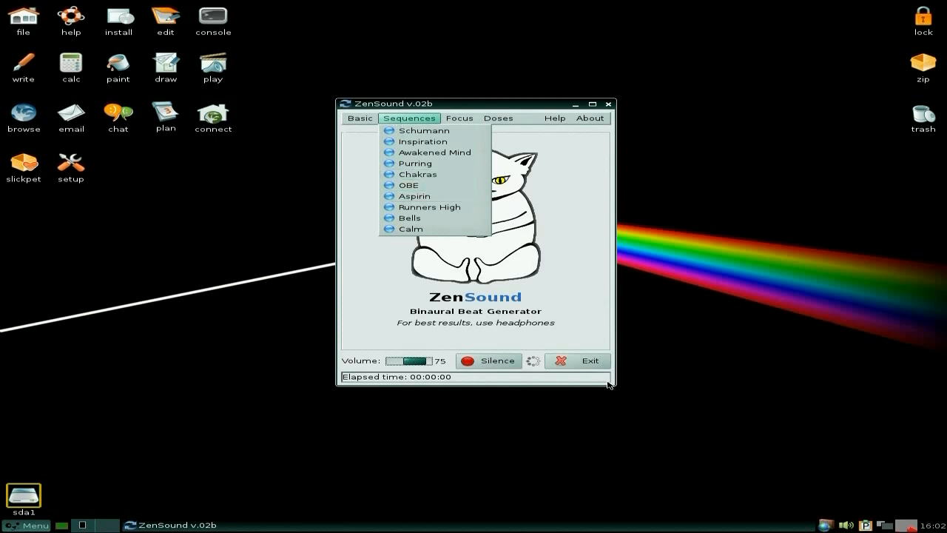
click(581, 360)
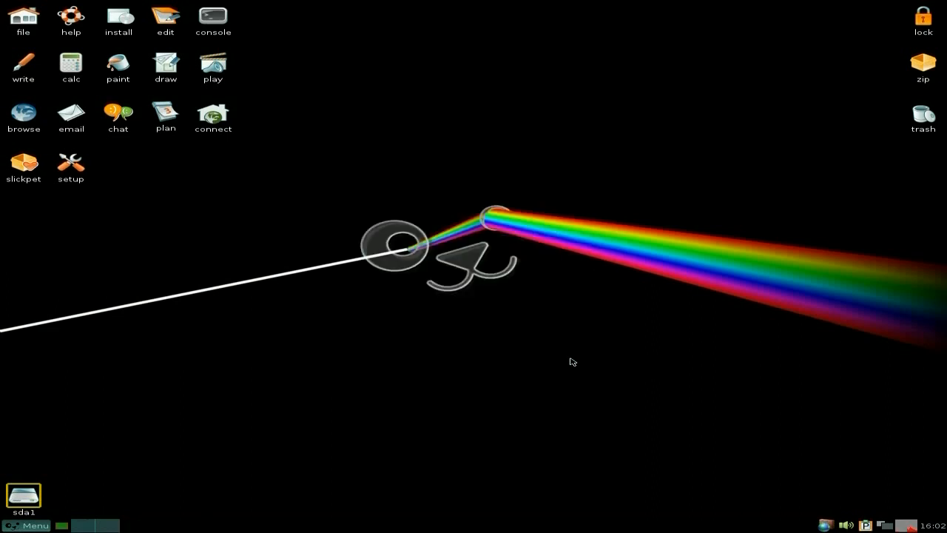
mouse_move(459, 287)
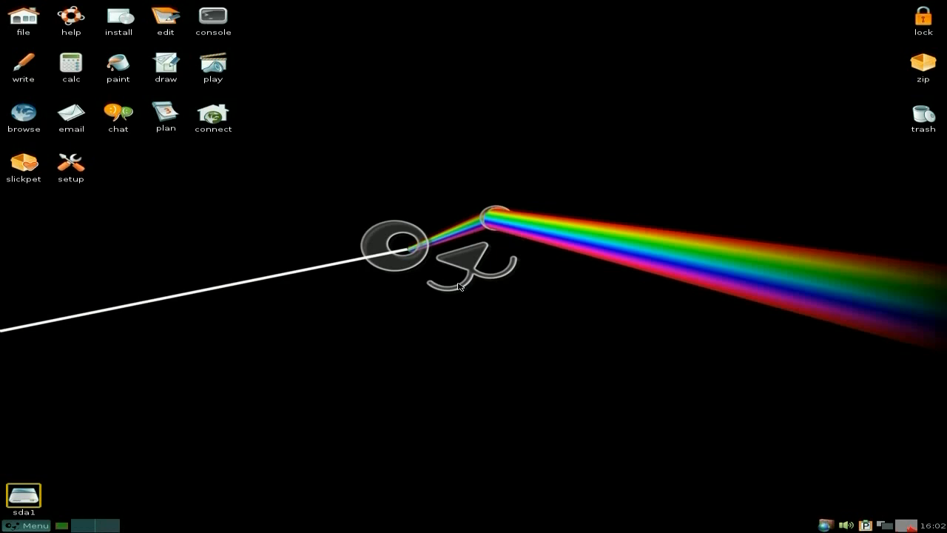
mouse_move(475, 162)
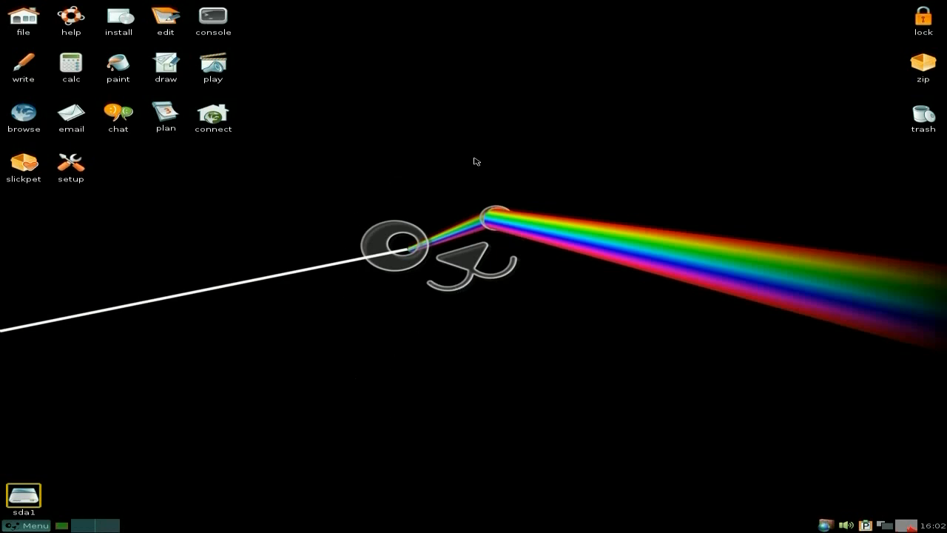
mouse_move(341, 322)
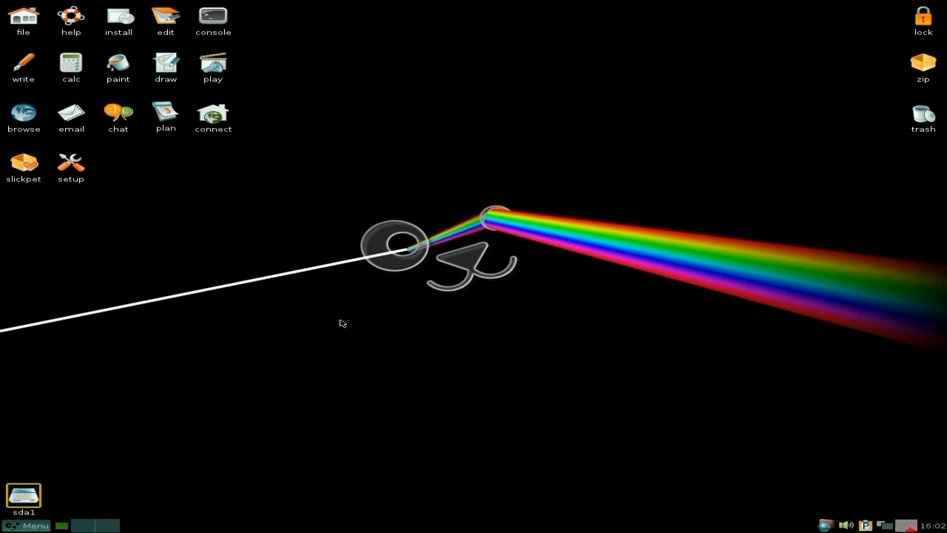
mouse_move(283, 219)
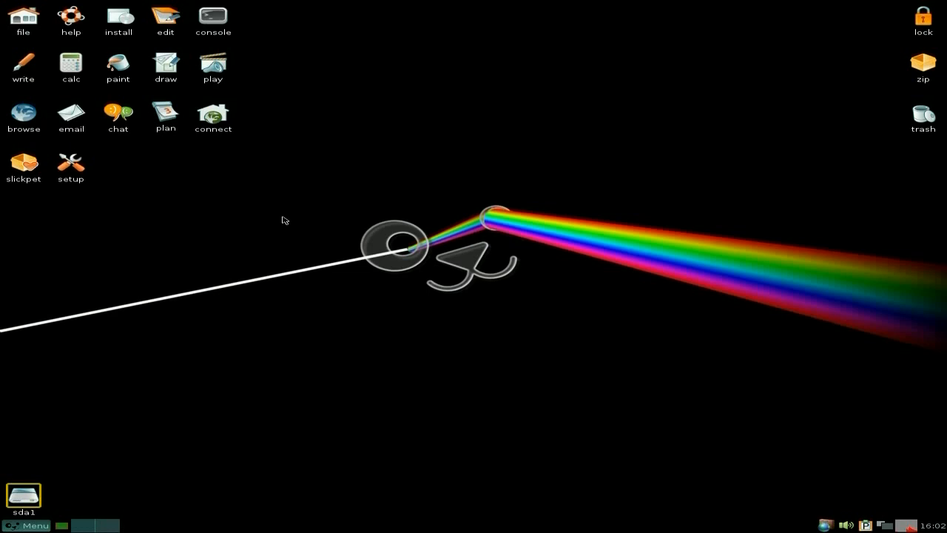
mouse_move(603, 165)
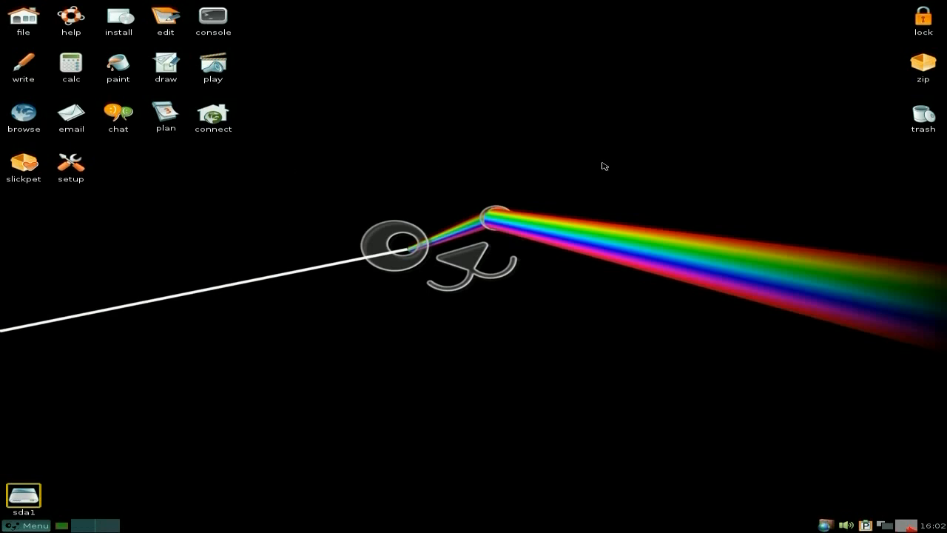
mouse_move(546, 354)
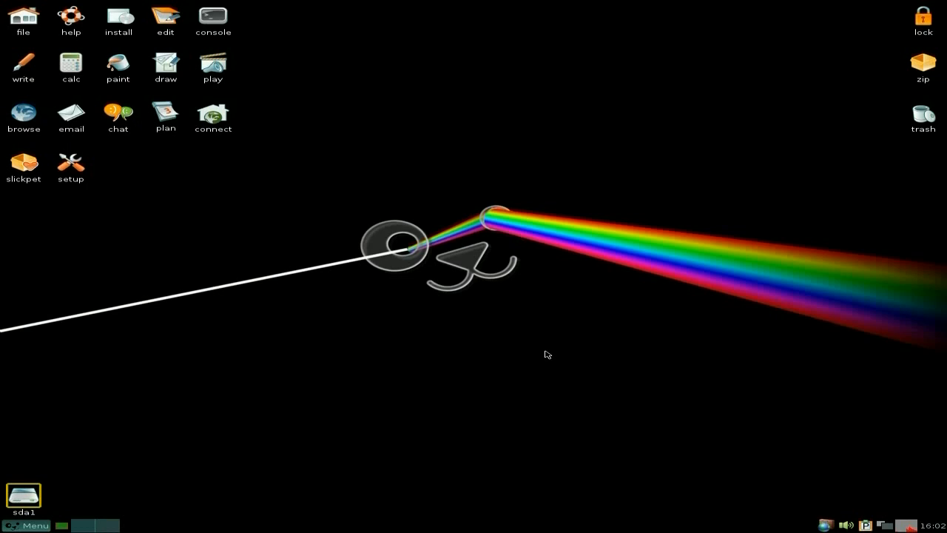
mouse_move(505, 362)
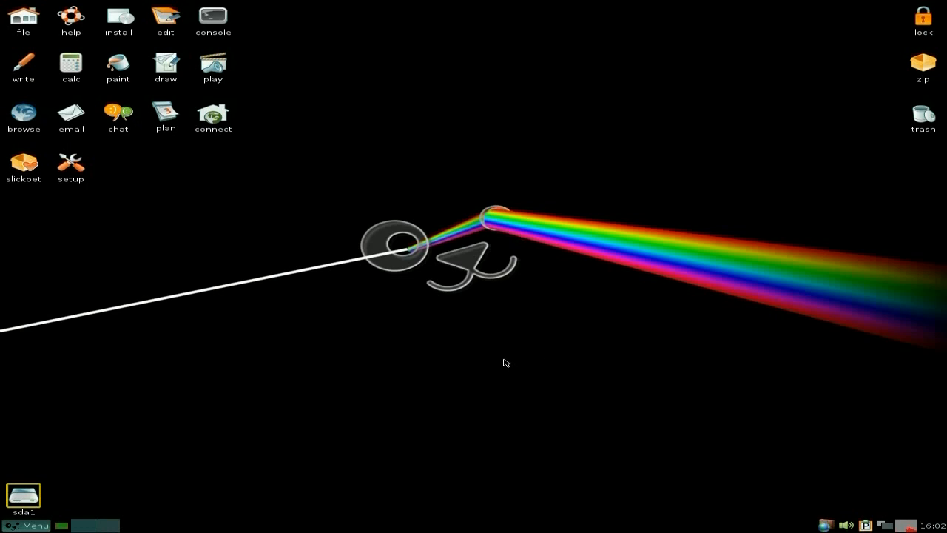
mouse_move(319, 247)
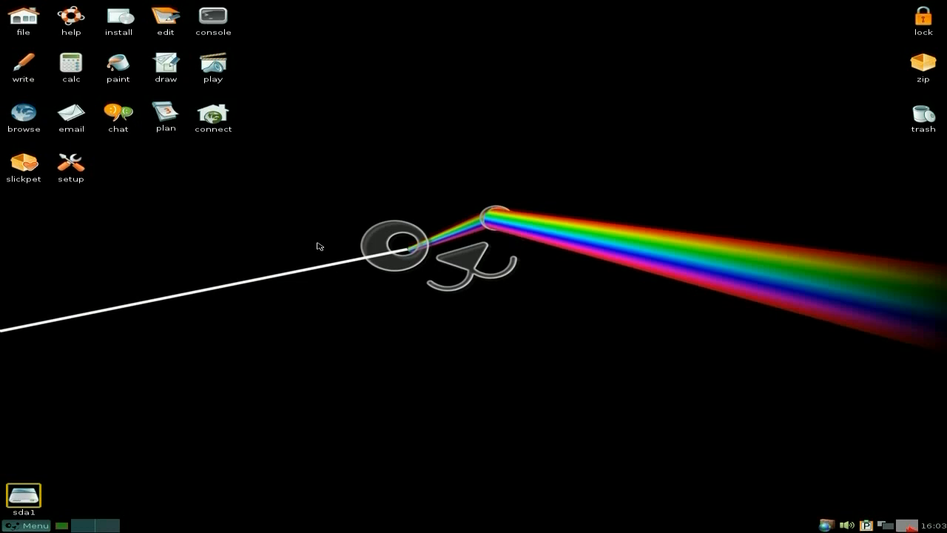
mouse_move(420, 310)
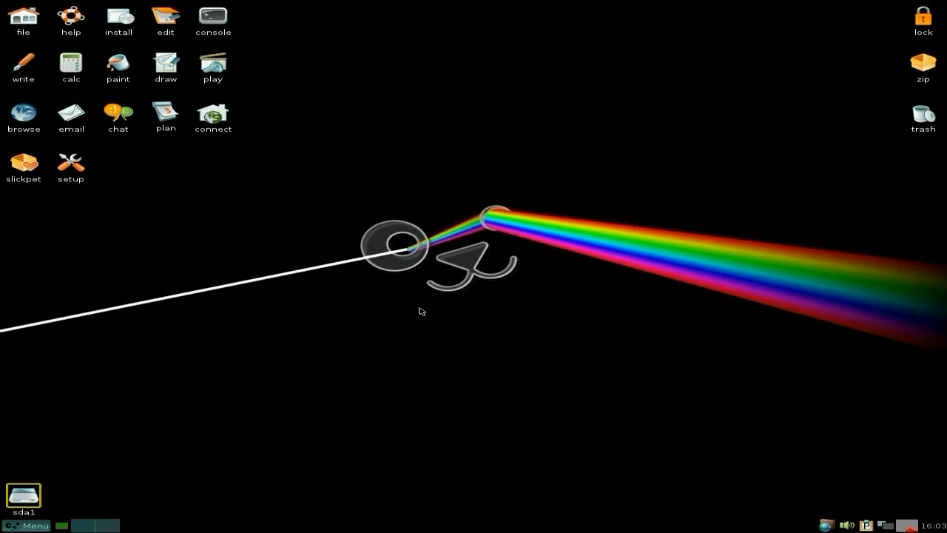
mouse_move(417, 290)
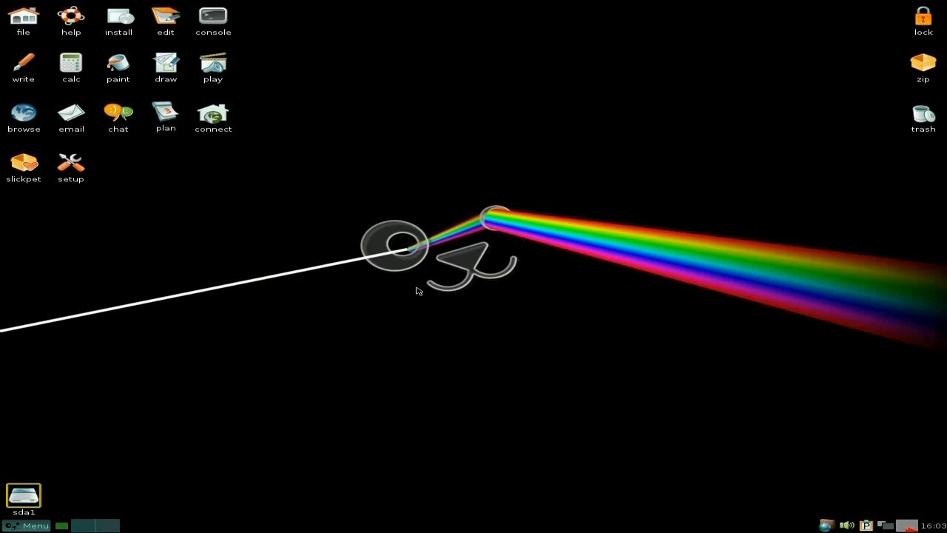
mouse_move(440, 233)
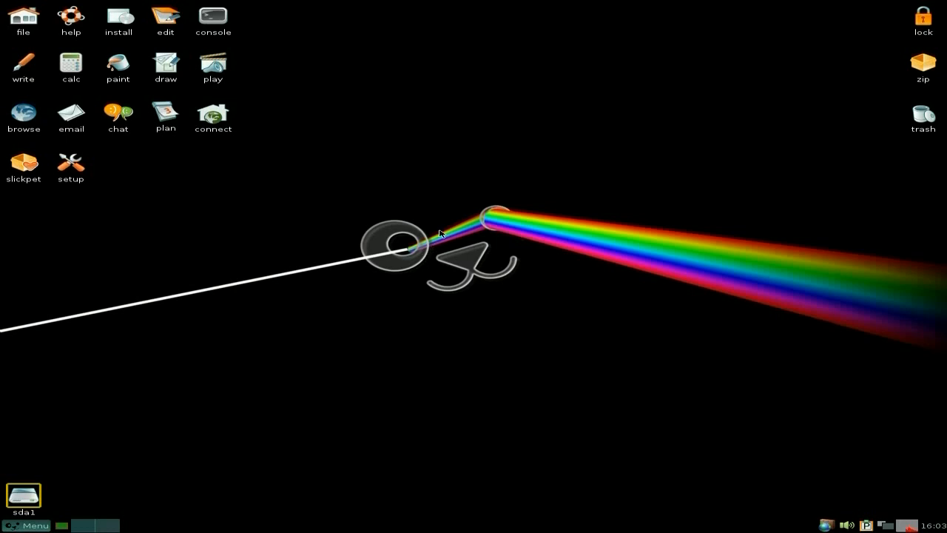